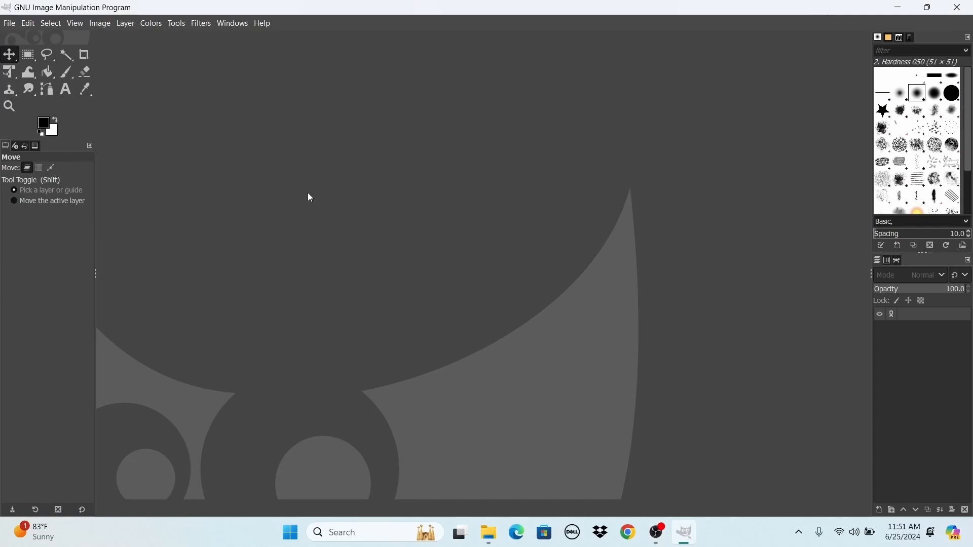
{"action": "mouse_move", "coordinate": [311, 171]}
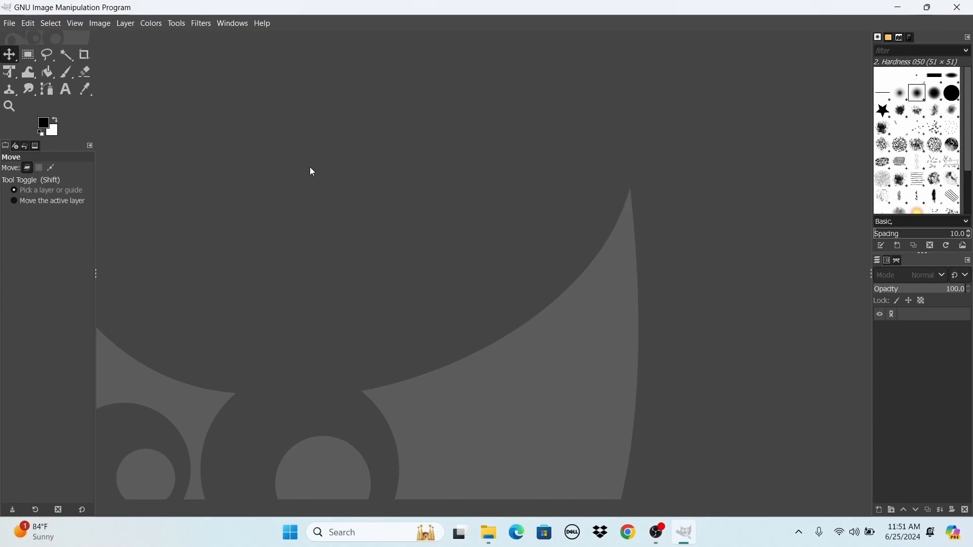
{"action": "mouse_move", "coordinate": [9, 18]}
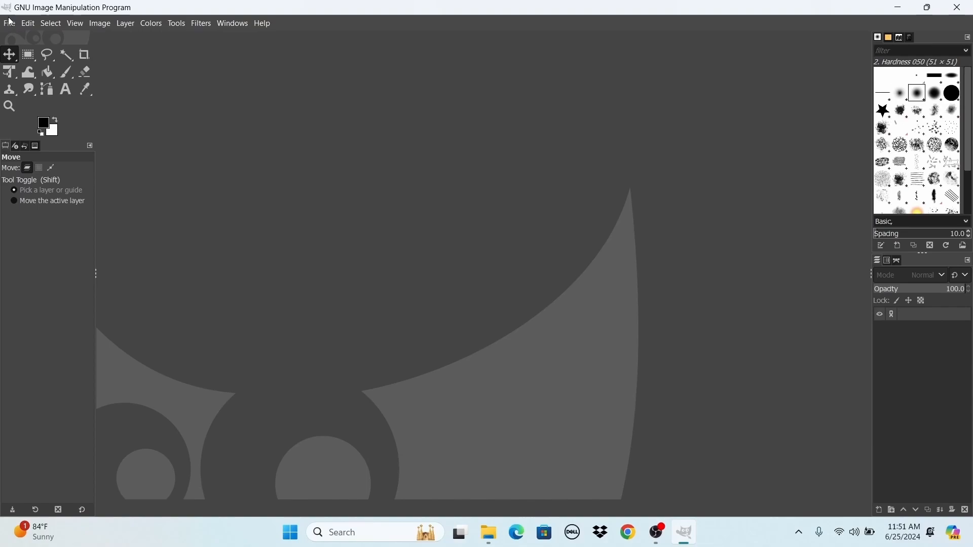
Step: Open blue circle.png from Desktop > DnD art > Token art as layers, giving a 256×256 ring image
{"action": "left_click", "coordinate": [9, 24]}
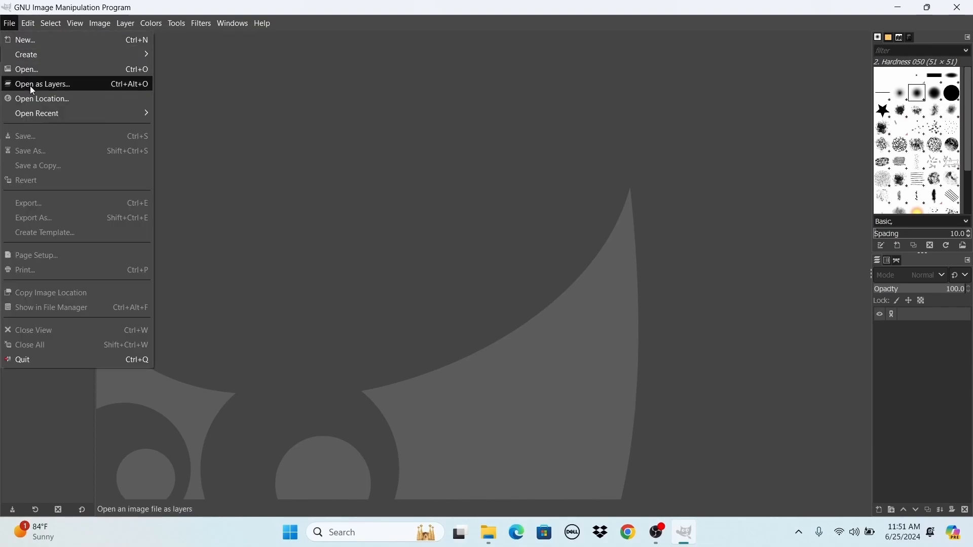
{"action": "mouse_move", "coordinate": [44, 85]}
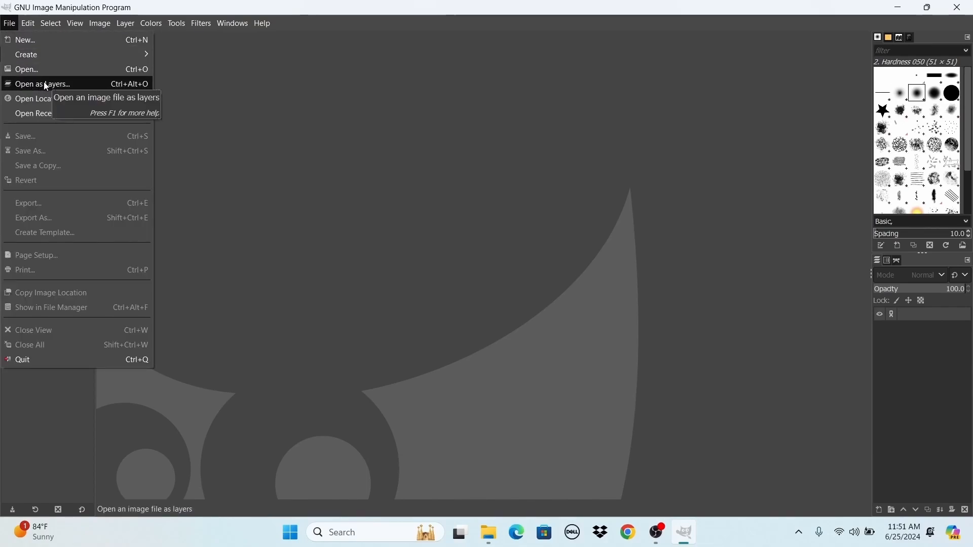
{"action": "left_click", "coordinate": [43, 84]}
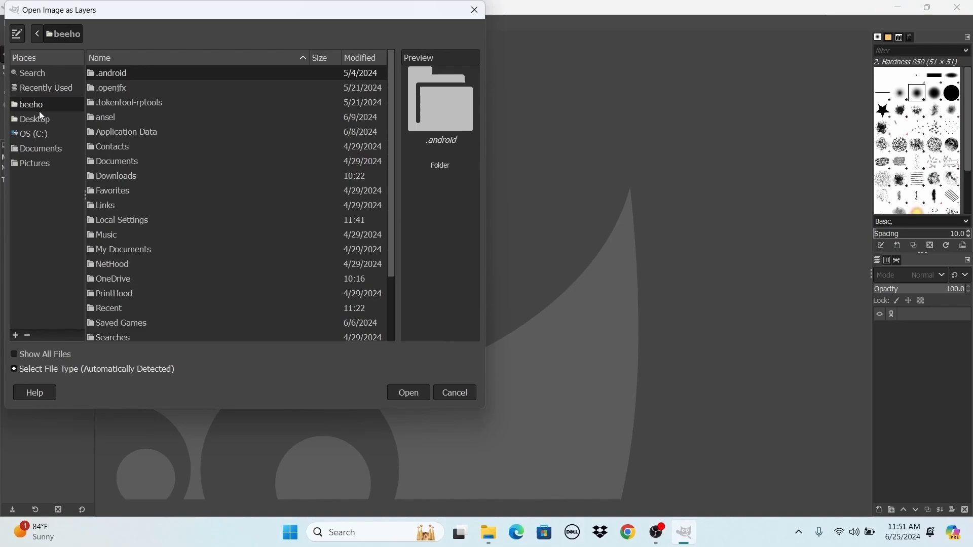
{"action": "left_click", "coordinate": [35, 118]}
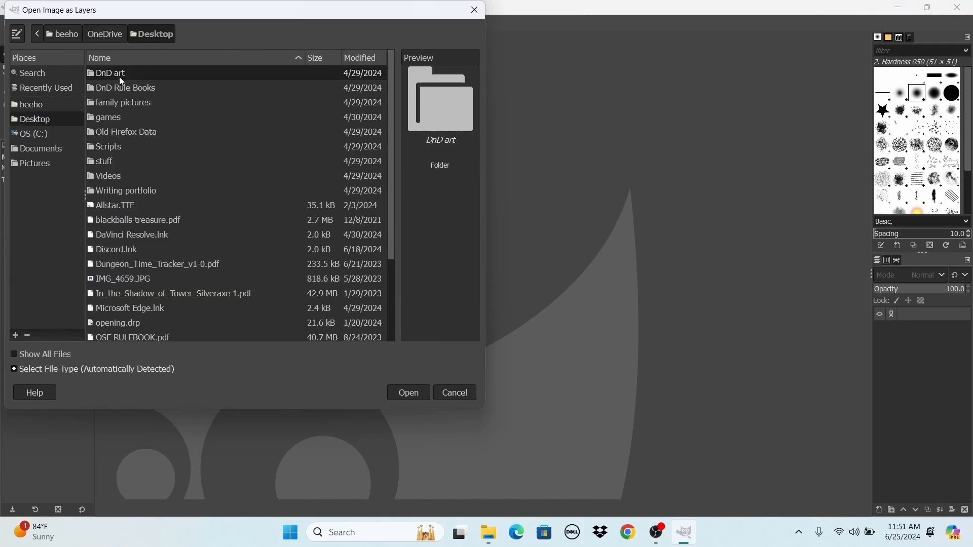
{"action": "double_click", "coordinate": [110, 73]}
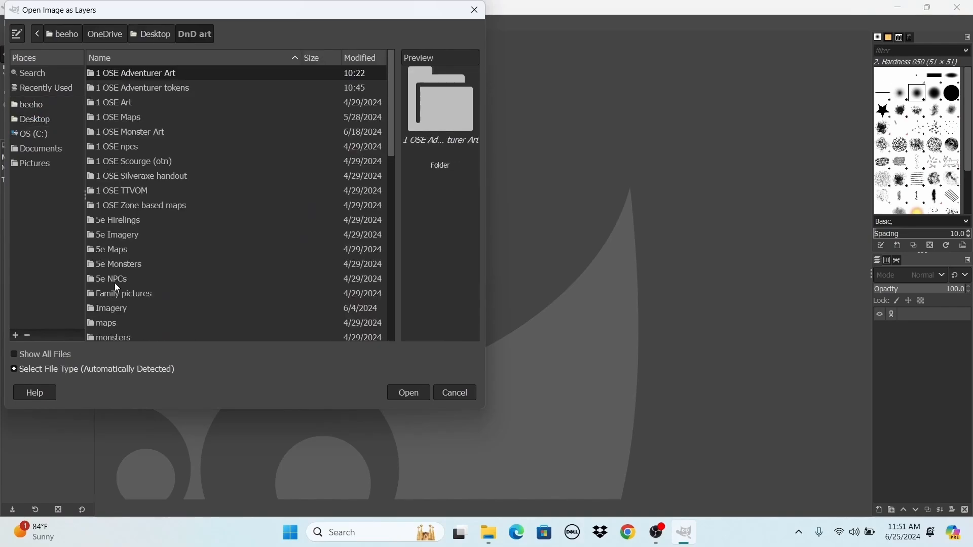
{"action": "scroll", "scroll_direction": "down", "scroll_amount": 3}
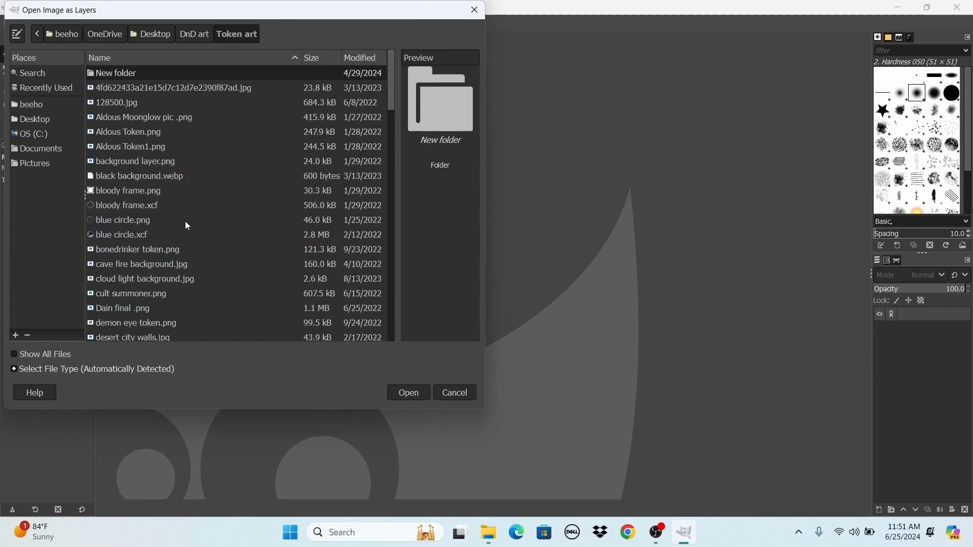
{"action": "left_click", "coordinate": [123, 220]}
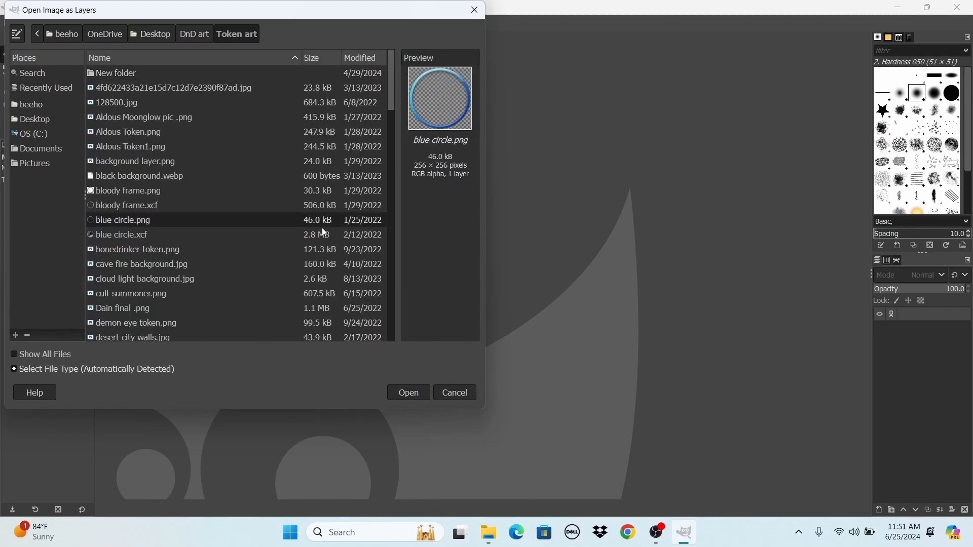
{"action": "mouse_move", "coordinate": [447, 177]}
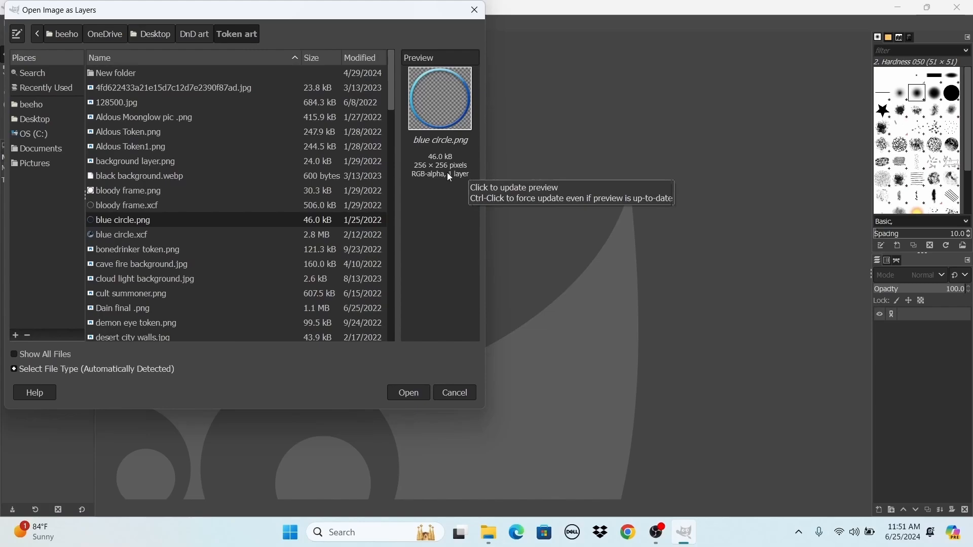
{"action": "mouse_move", "coordinate": [442, 174]}
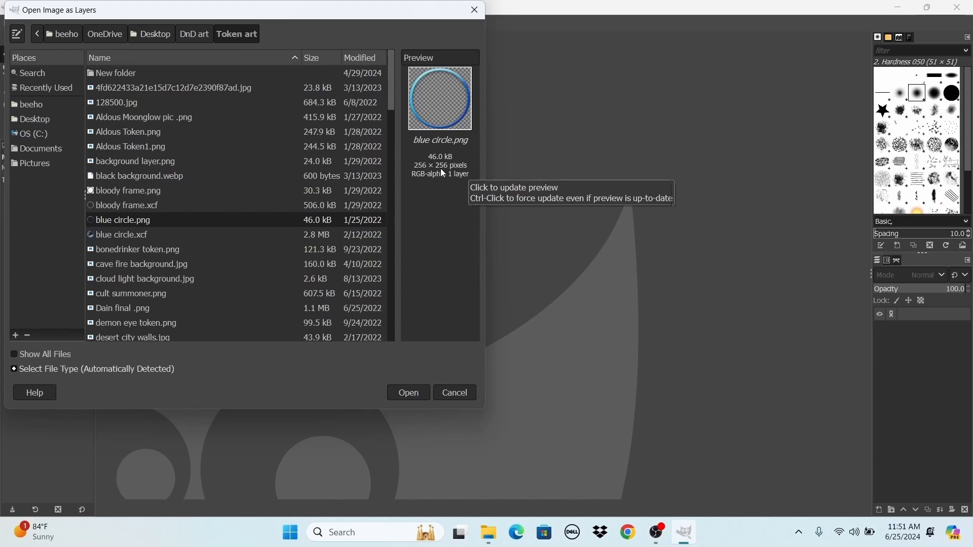
{"action": "mouse_move", "coordinate": [435, 178]}
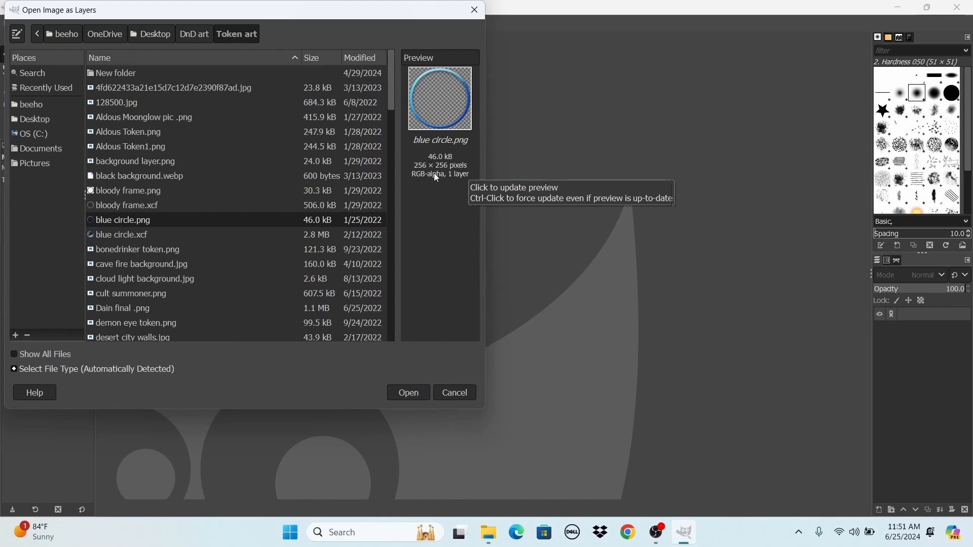
{"action": "mouse_move", "coordinate": [433, 123]}
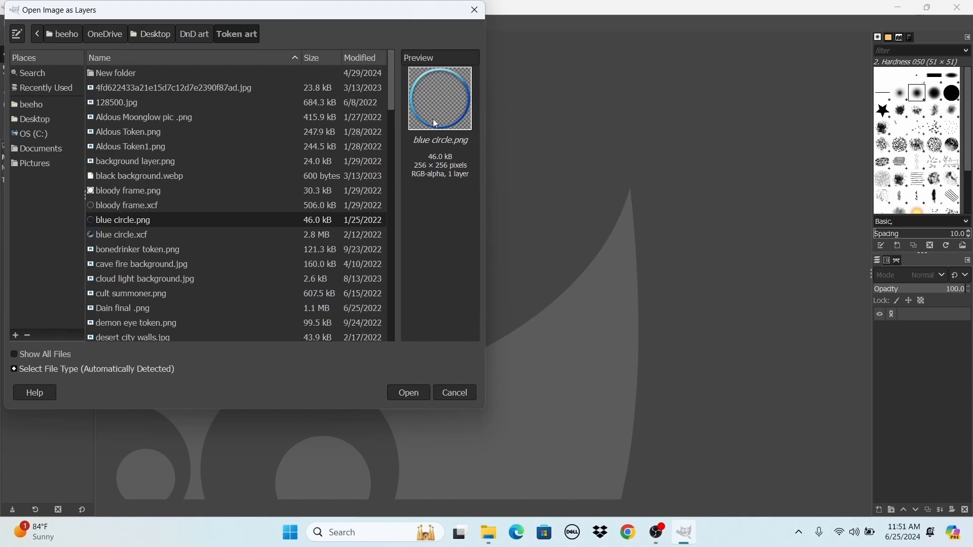
{"action": "mouse_move", "coordinate": [452, 78]}
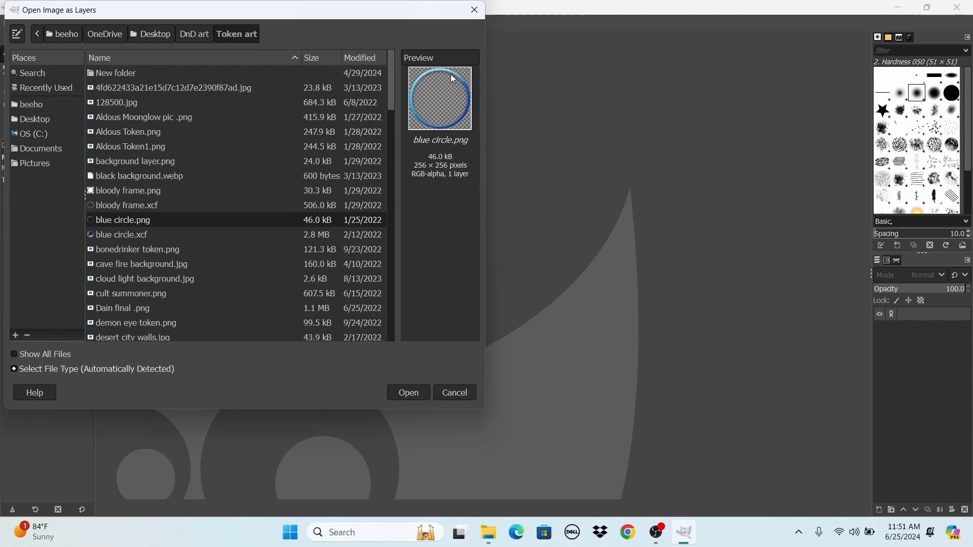
{"action": "mouse_move", "coordinate": [462, 346]}
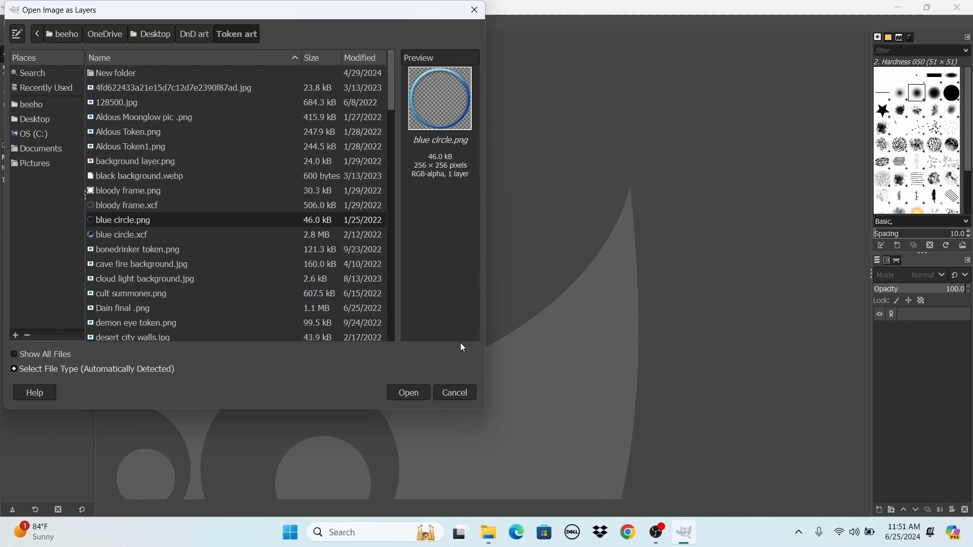
{"action": "mouse_move", "coordinate": [407, 392]}
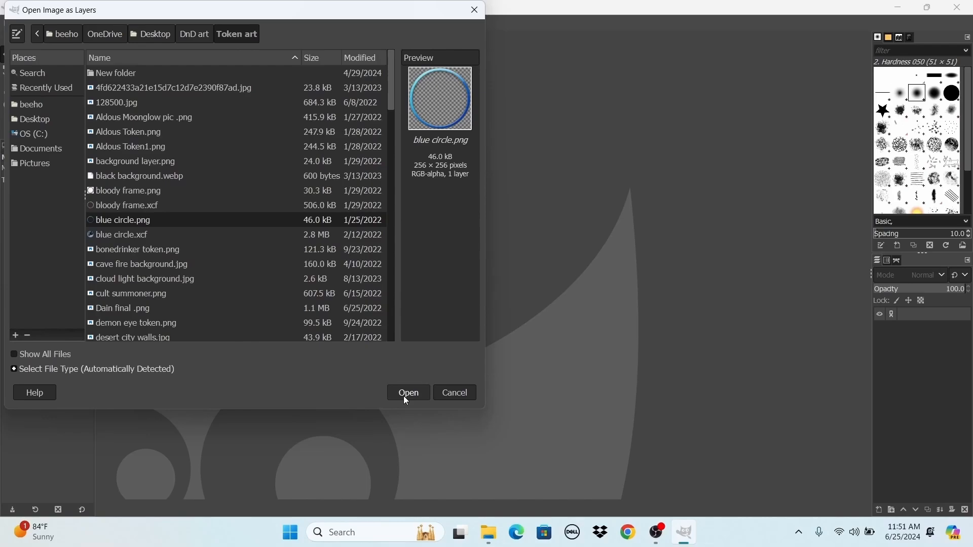
{"action": "left_click", "coordinate": [408, 392]}
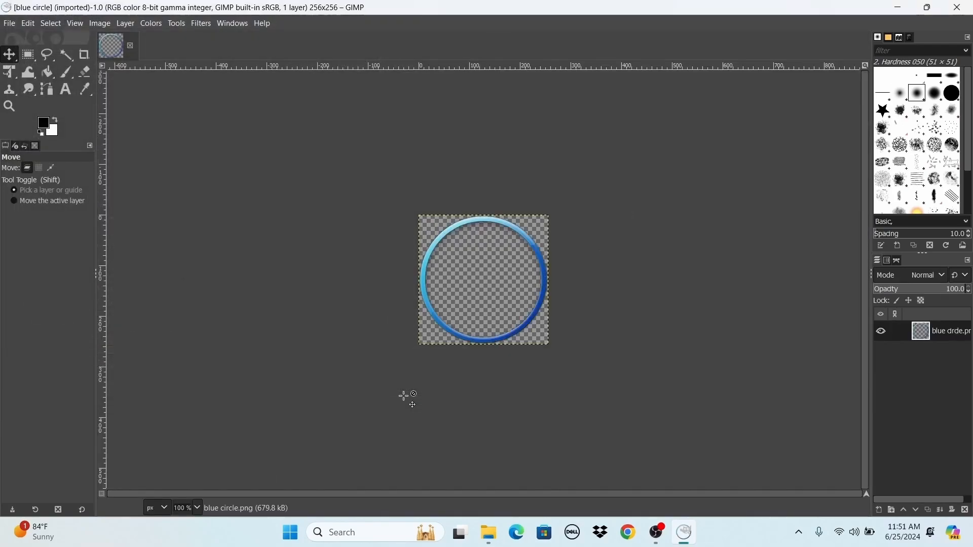
{"action": "mouse_move", "coordinate": [11, 26]}
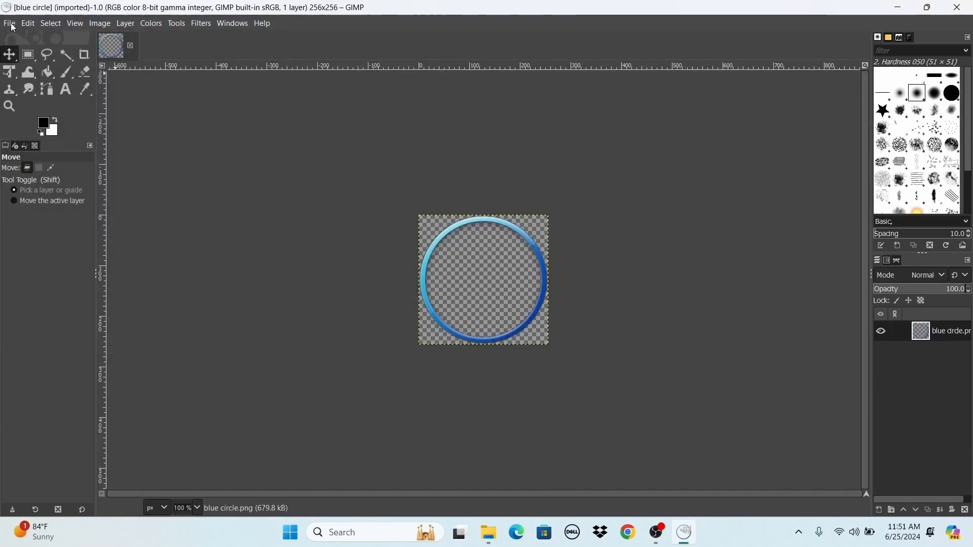
Step: Open Alton 2-9-24.jpg from 1 OSE Adventurer Art as a second layer above the ring
{"action": "left_click", "coordinate": [9, 23]}
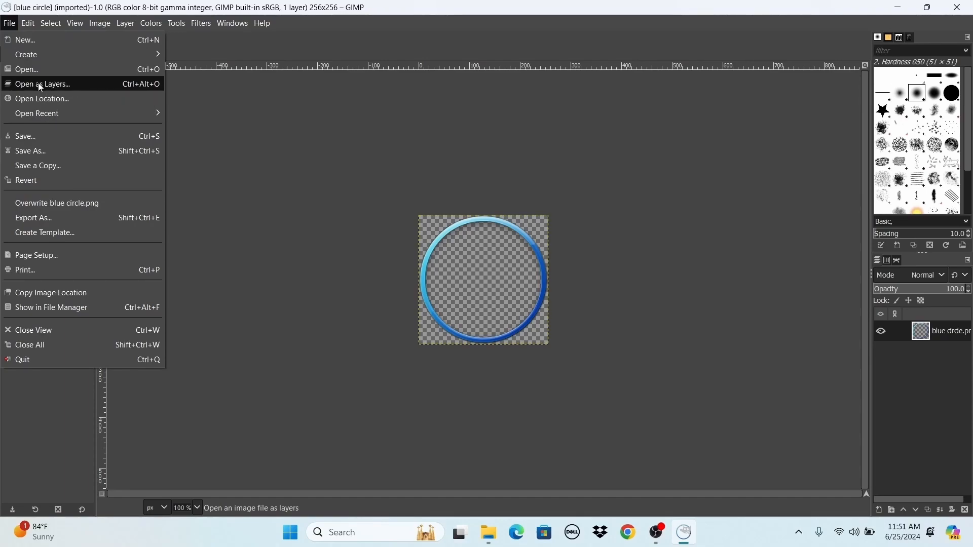
{"action": "left_click", "coordinate": [42, 84]}
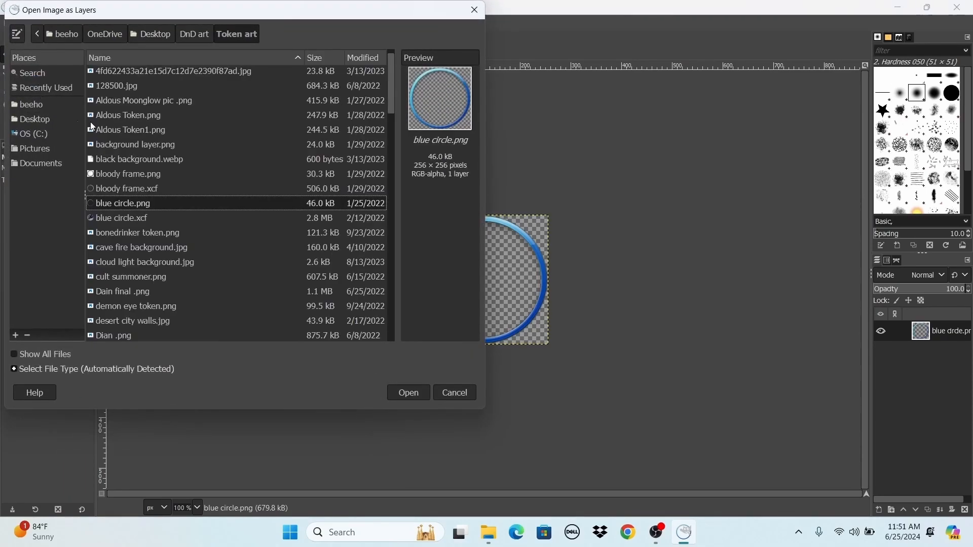
{"action": "mouse_move", "coordinate": [49, 126]}
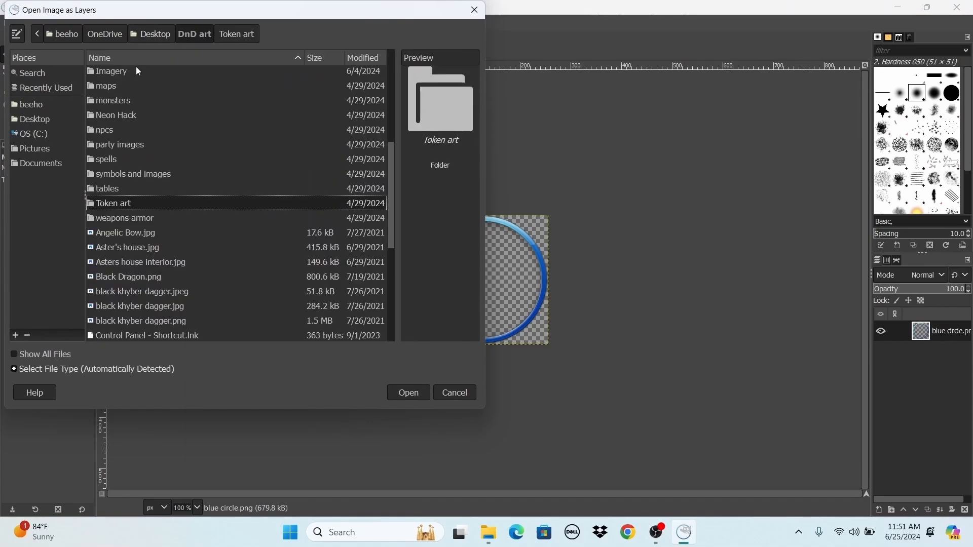
{"action": "double_click", "coordinate": [110, 71]}
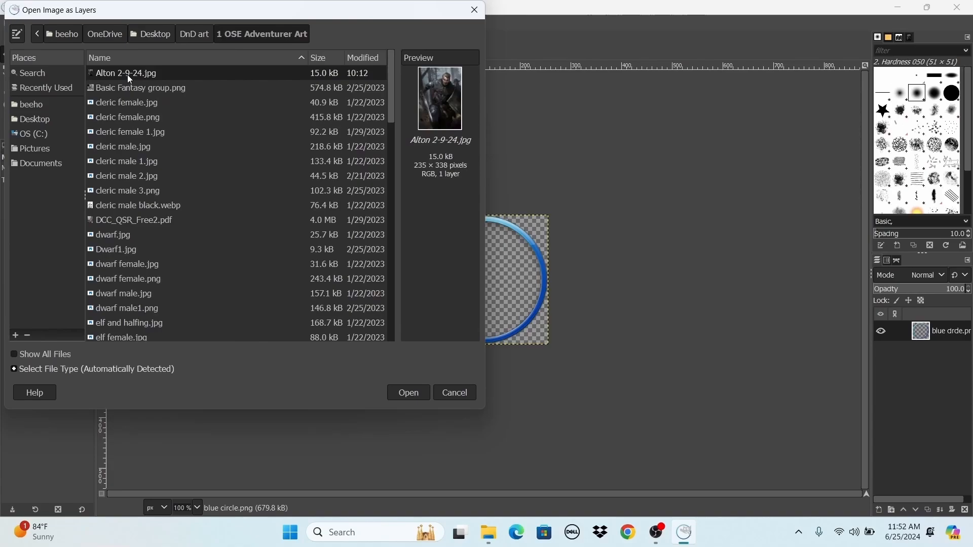
{"action": "left_click", "coordinate": [408, 392]}
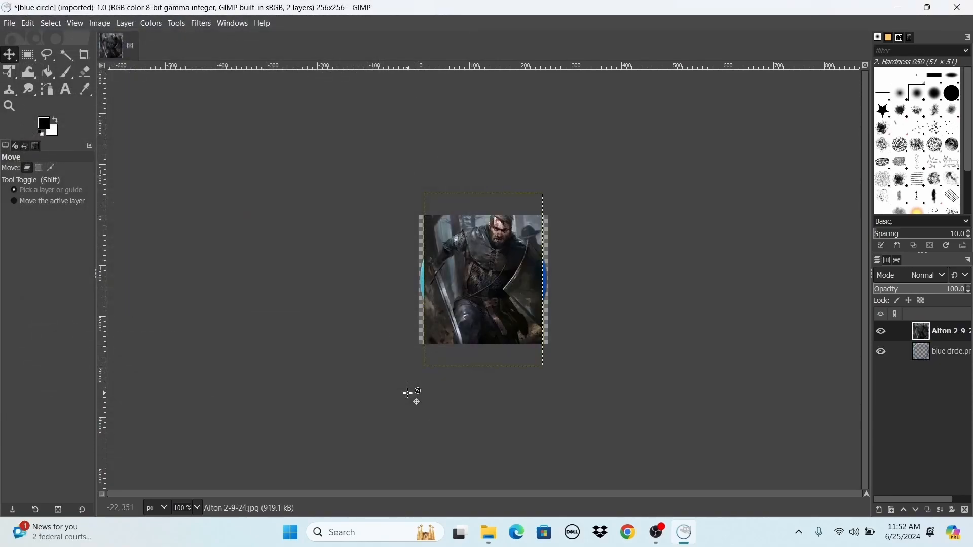
{"action": "mouse_move", "coordinate": [612, 279]}
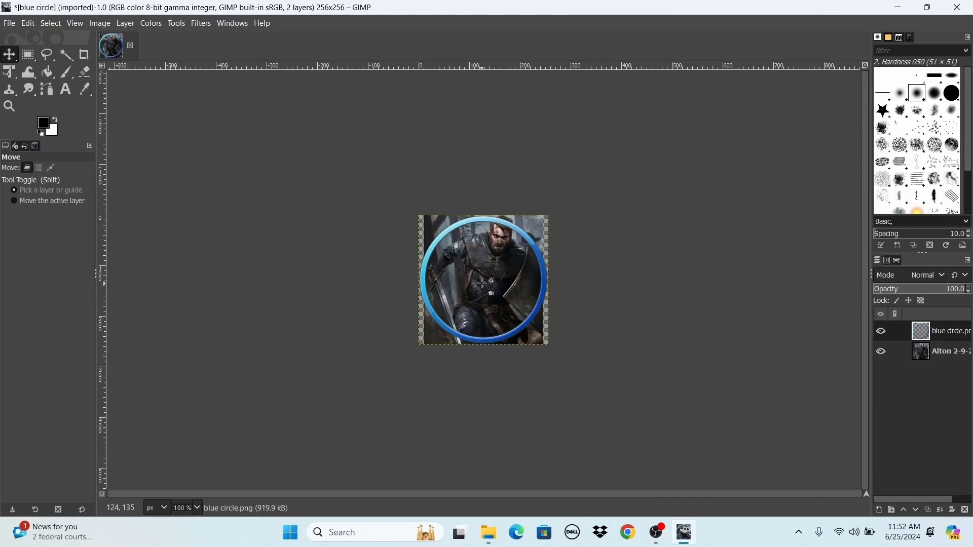
{"action": "mouse_move", "coordinate": [377, 222]}
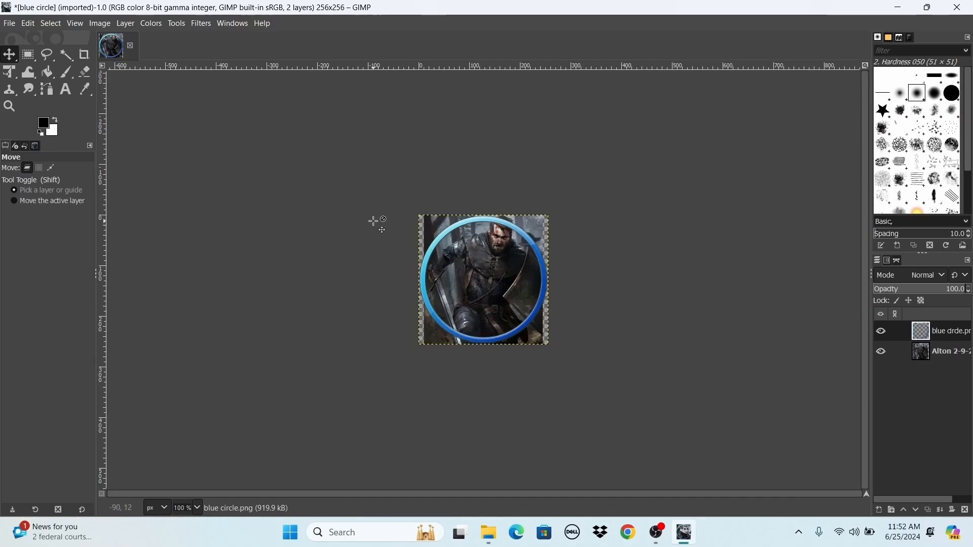
{"action": "mouse_move", "coordinate": [70, 122]}
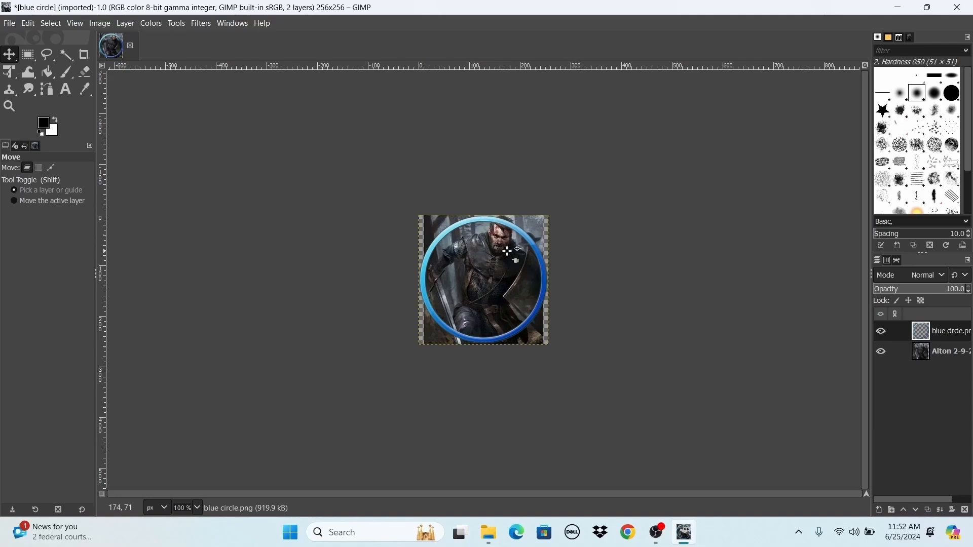
Step: Hide the blue ring layer so only the fighter portrait shows
{"action": "left_click", "coordinate": [880, 331]}
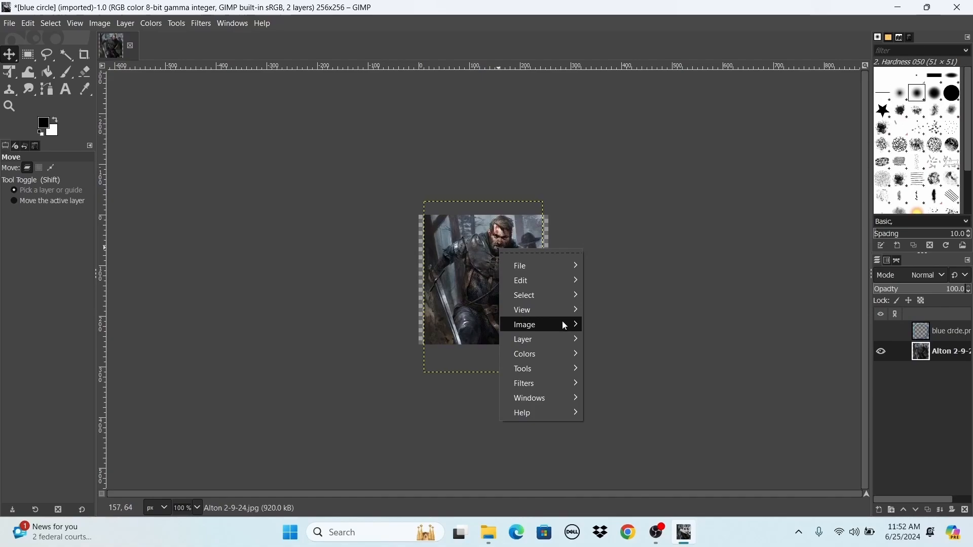
Step: Zoom the canvas to 800% and switch to the Free Select tool to trace the shield edge
{"action": "left_click", "coordinate": [521, 310]}
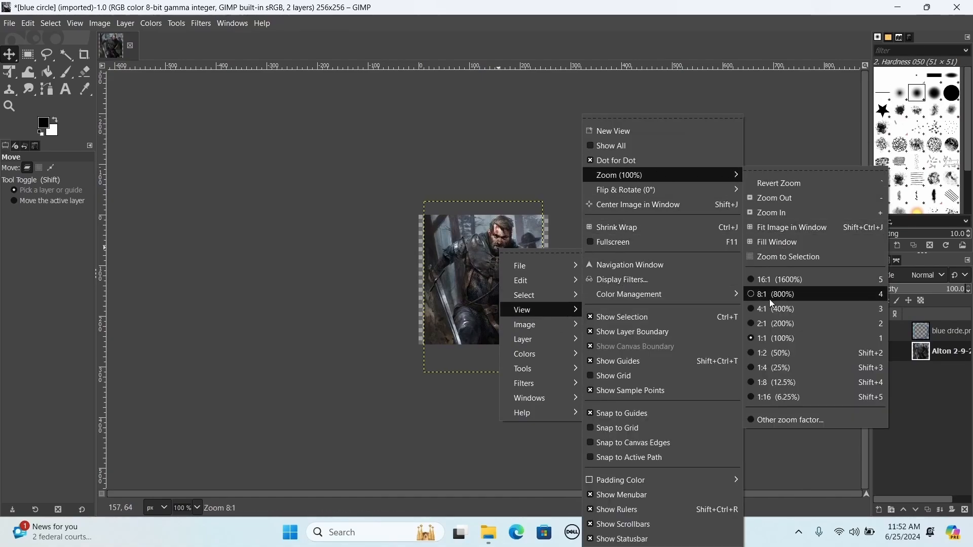
{"action": "left_click", "coordinate": [778, 294]}
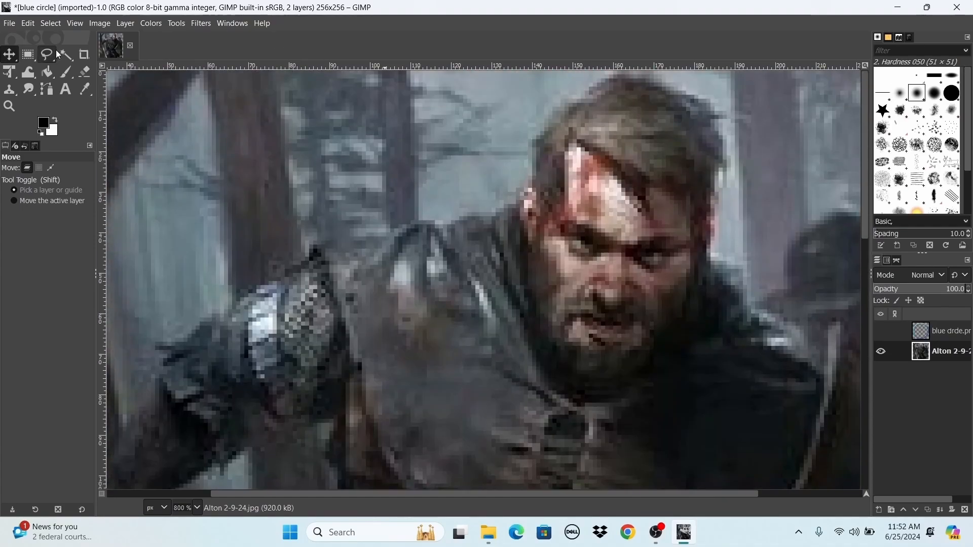
{"action": "left_click", "coordinate": [46, 55]}
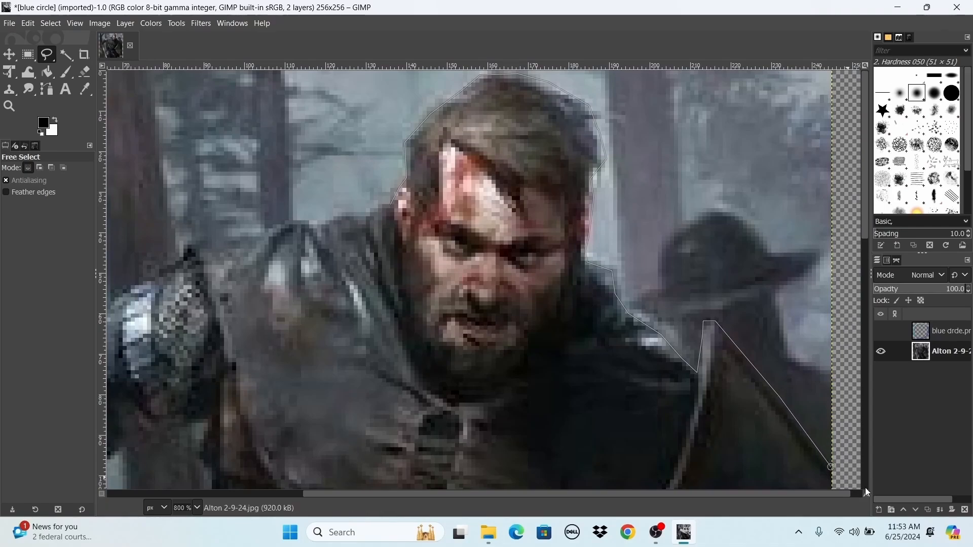
{"action": "scroll", "scroll_direction": "down", "scroll_amount": 3}
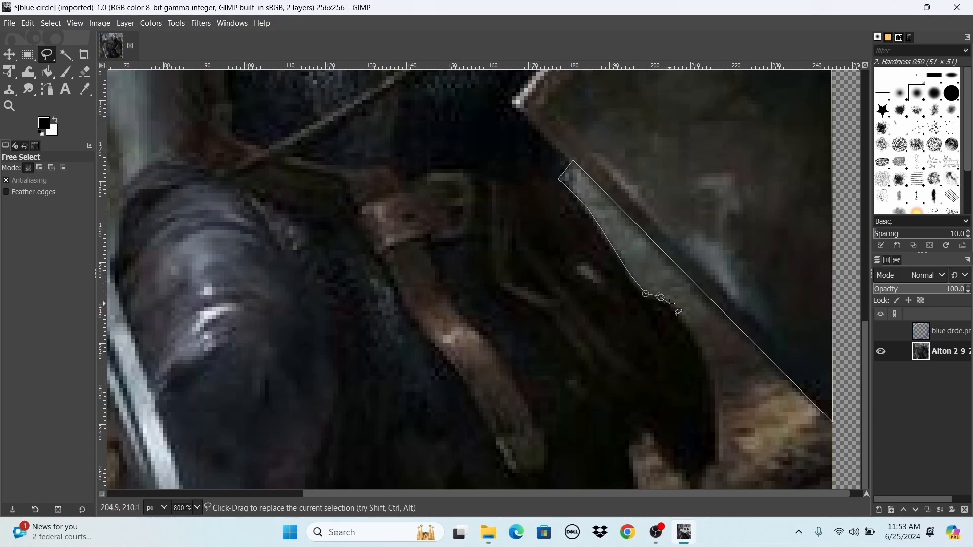
Step: Place Free Select points along the shield edge, sword blade, hilt and shoulder armour
{"action": "left_click", "coordinate": [712, 372]}
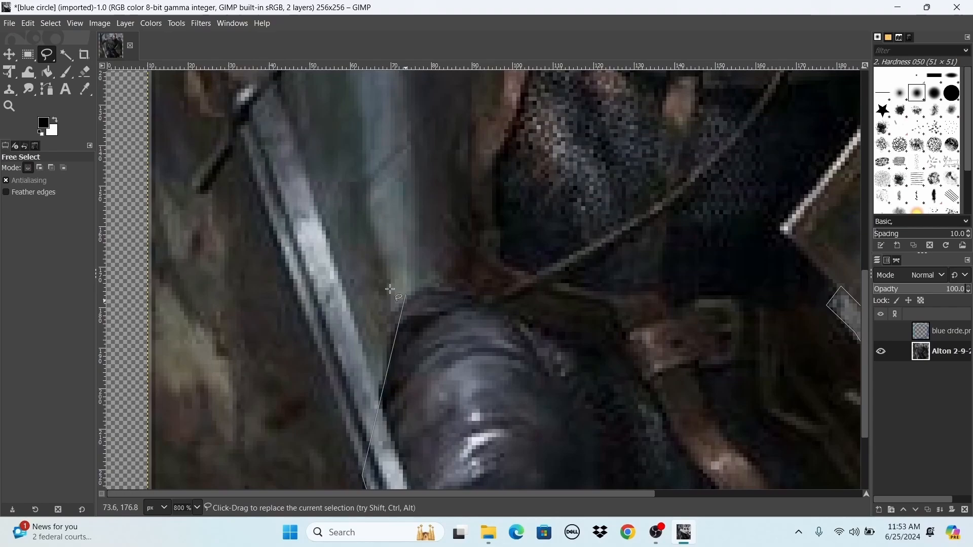
{"action": "left_click", "coordinate": [241, 134]}
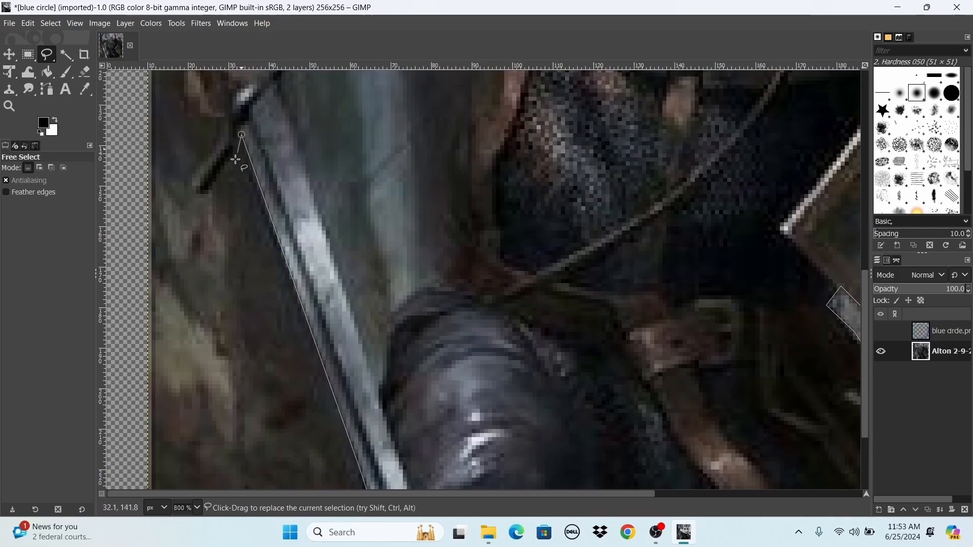
{"action": "mouse_move", "coordinate": [198, 191]}
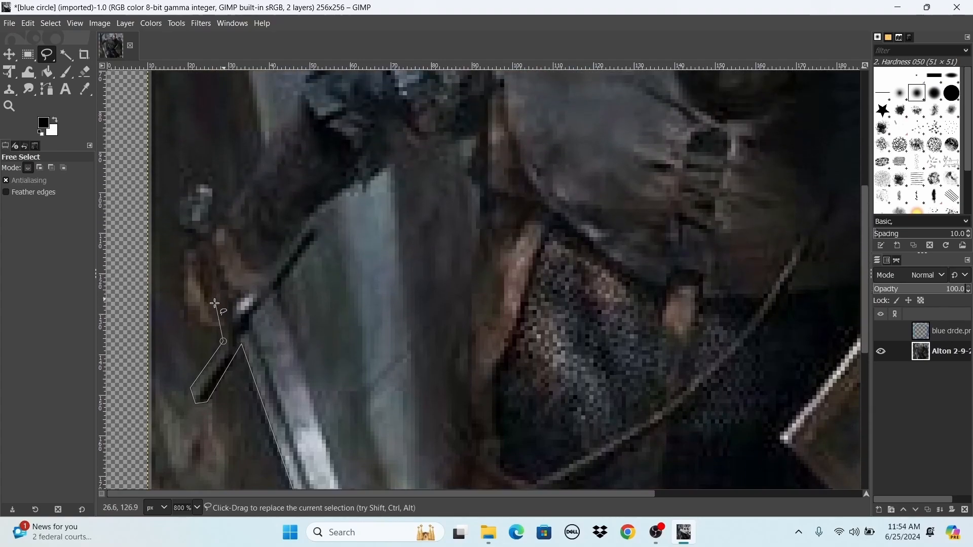
{"action": "left_click", "coordinate": [182, 272]}
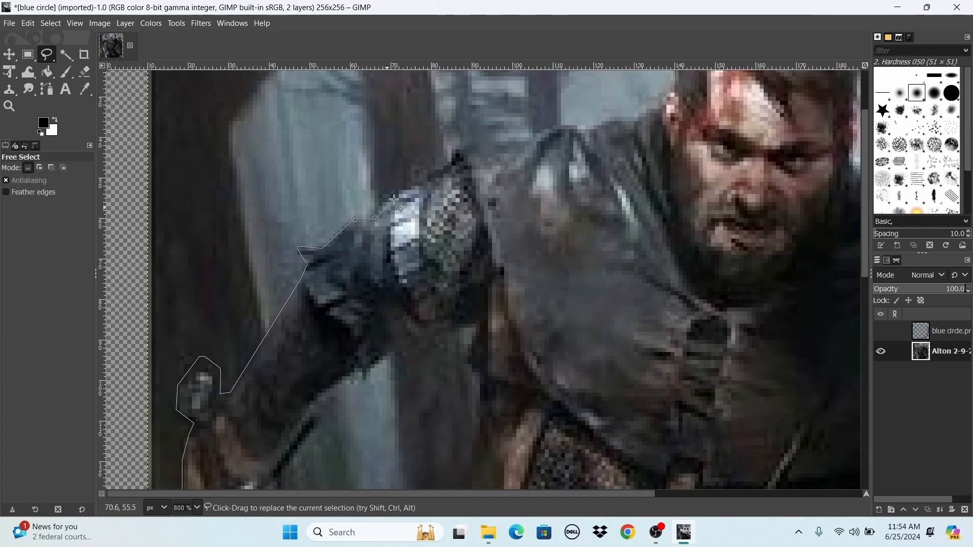
{"action": "left_click", "coordinate": [571, 183]}
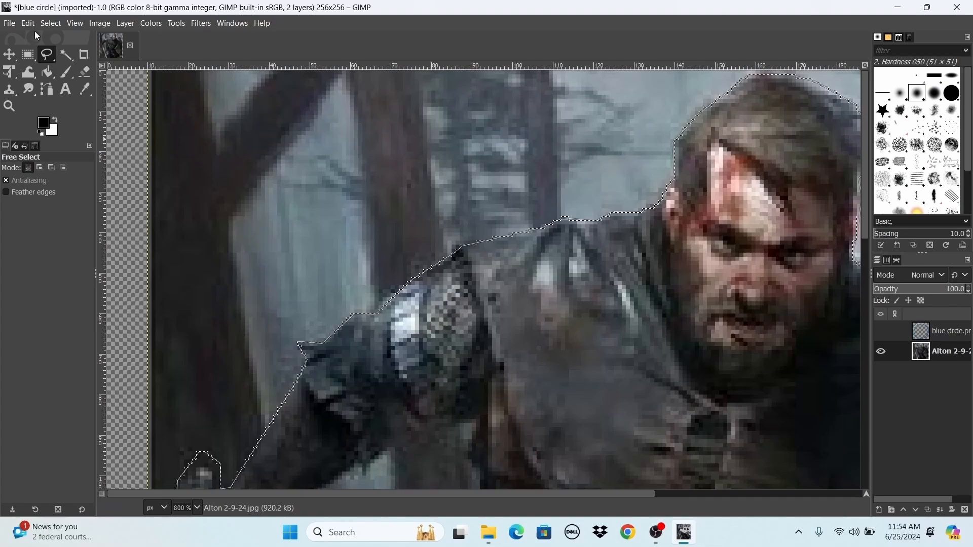
Step: Clear the selected background, then start outlining the gap between sword and arm
{"action": "left_click", "coordinate": [51, 23]}
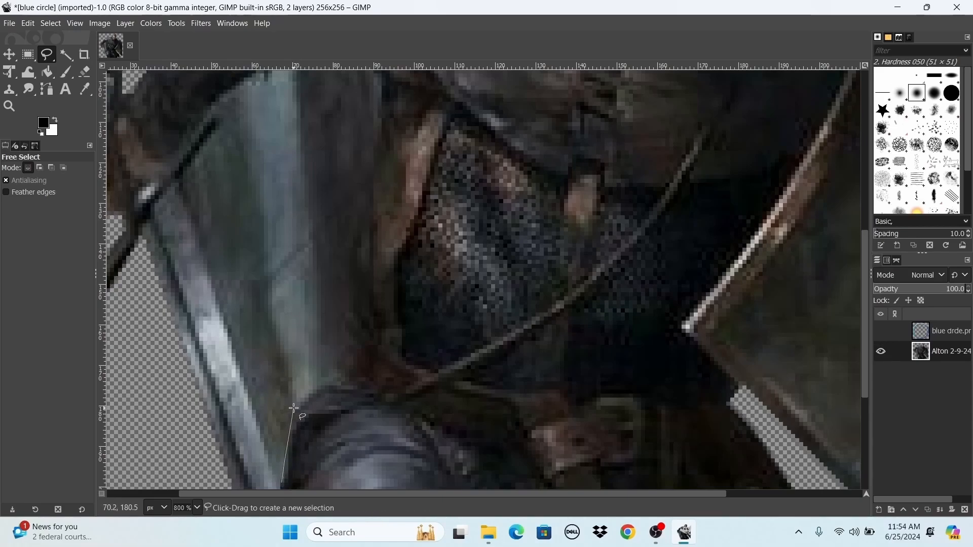
{"action": "left_click", "coordinate": [362, 148]}
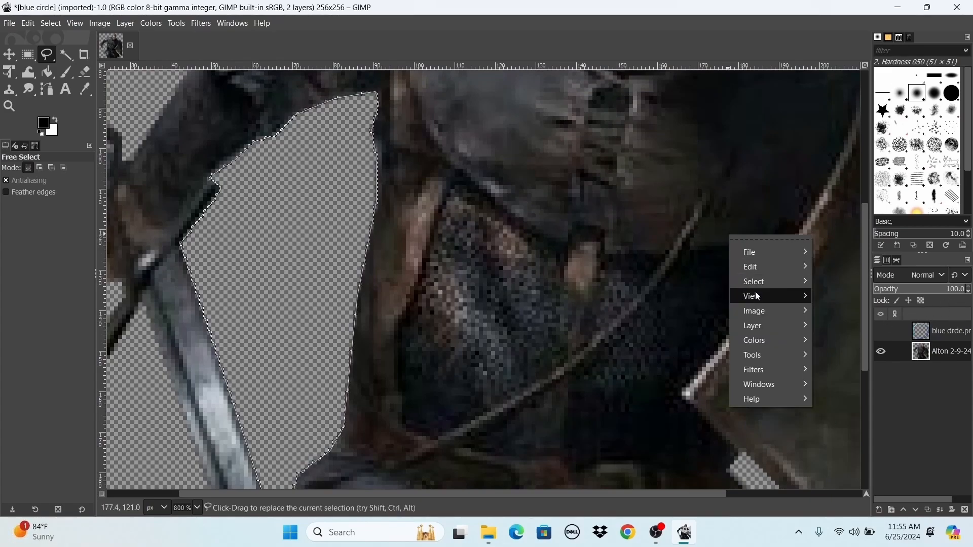
Step: Zoom out to view the whole token with the cut-out fighter inside the ring
{"action": "left_click", "coordinate": [754, 296]}
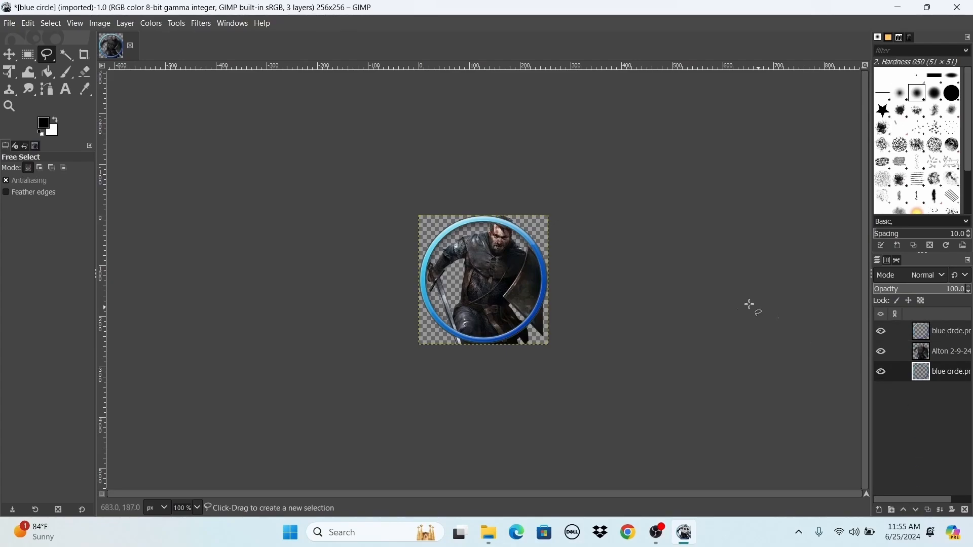
{"action": "mouse_move", "coordinate": [723, 279]}
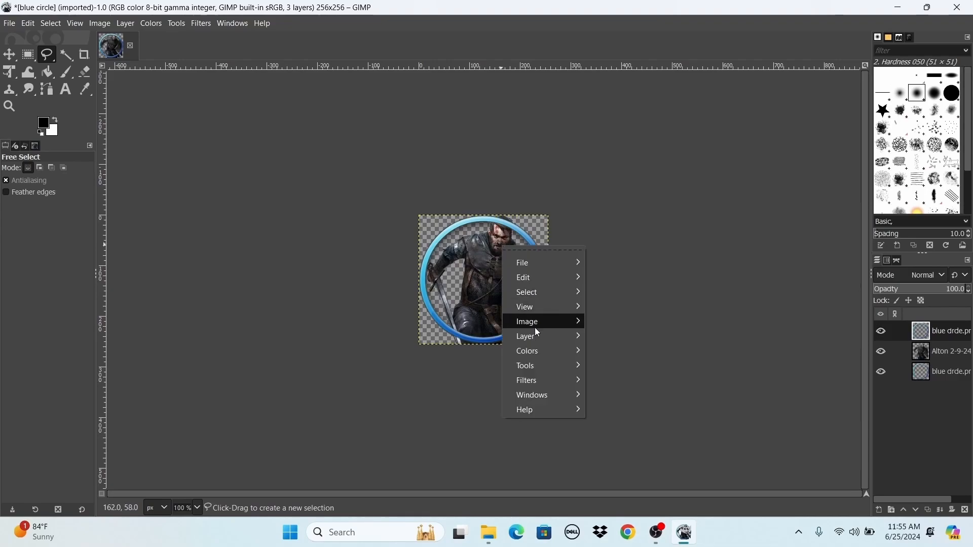
Step: Zoom in to 200% on the token where the fighter crosses the ring
{"action": "left_click", "coordinate": [524, 306]}
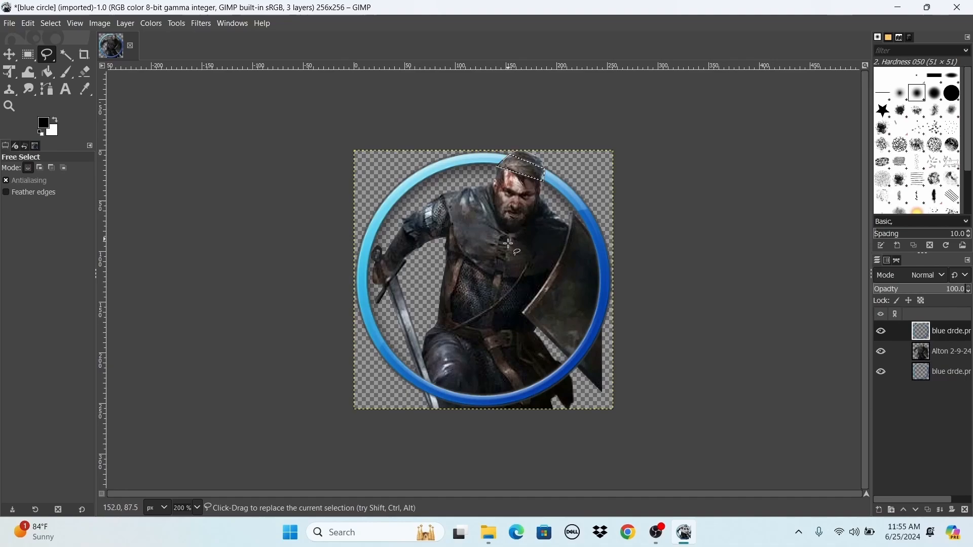
{"action": "mouse_move", "coordinate": [652, 294]}
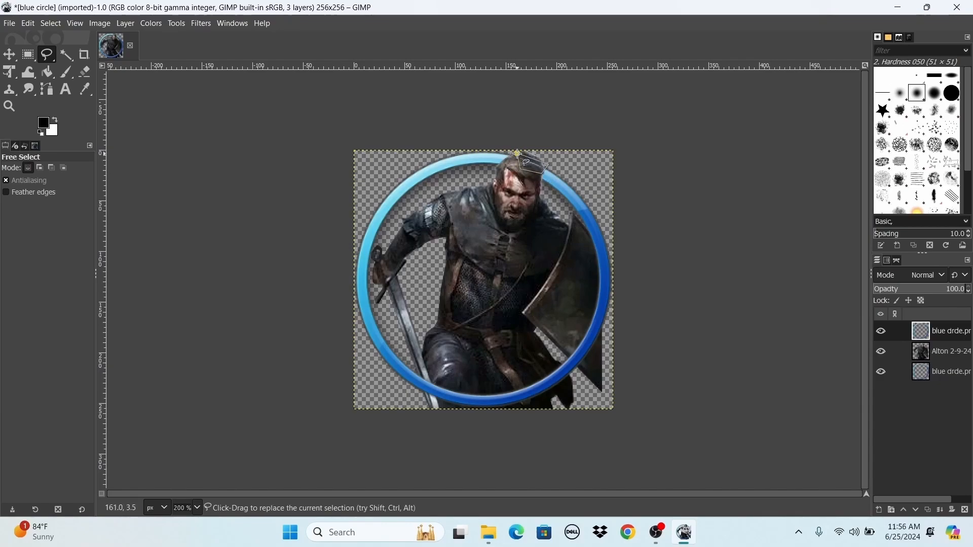
{"action": "mouse_move", "coordinate": [512, 261]}
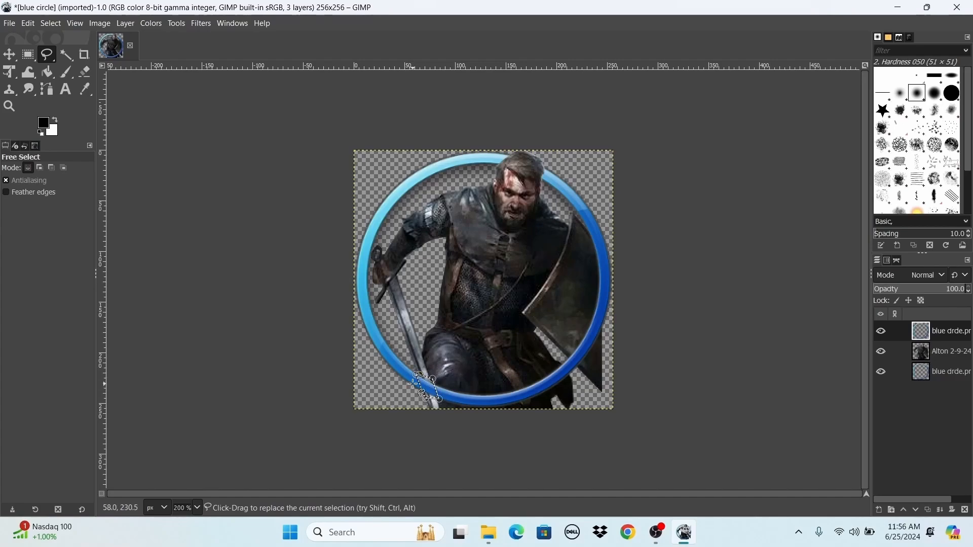
{"action": "mouse_move", "coordinate": [423, 385]}
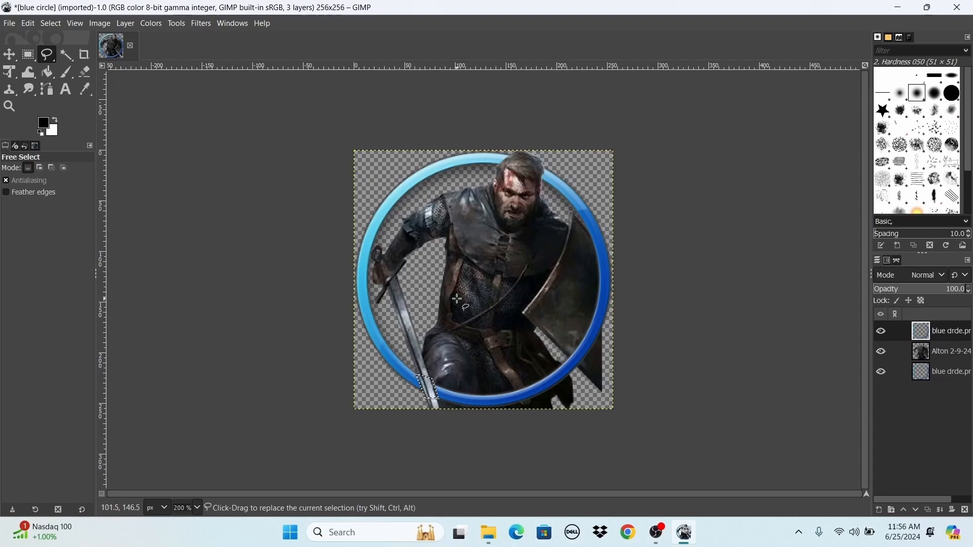
{"action": "mouse_move", "coordinate": [334, 225]}
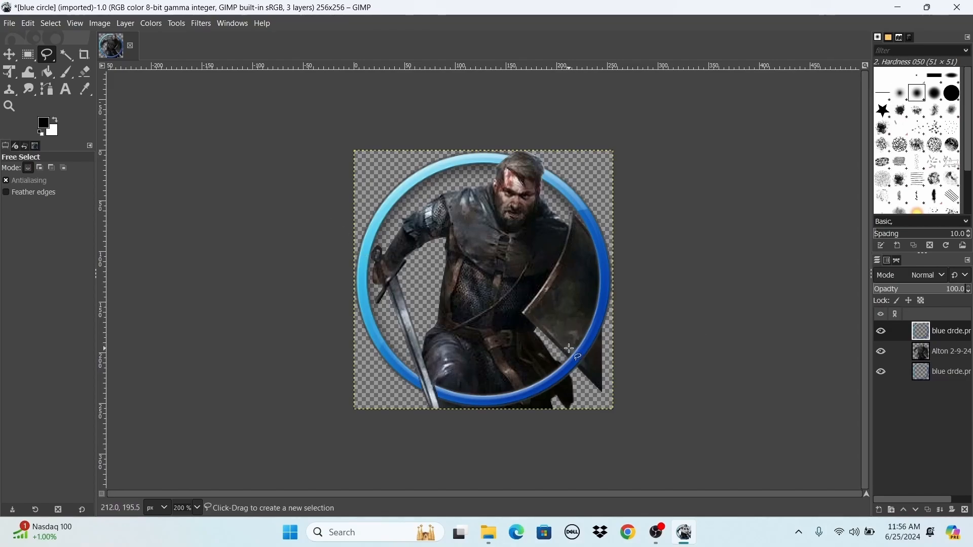
{"action": "mouse_move", "coordinate": [500, 326]}
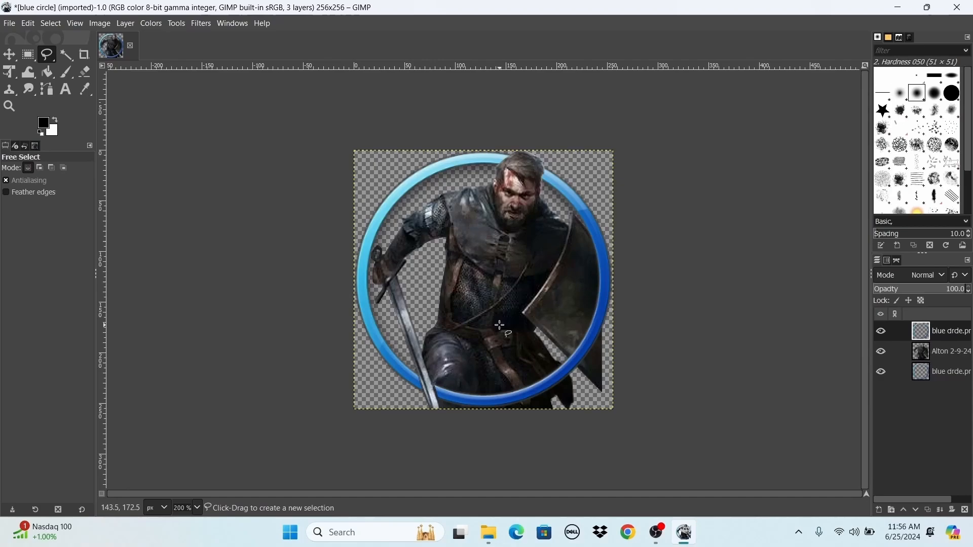
{"action": "mouse_move", "coordinate": [425, 304]}
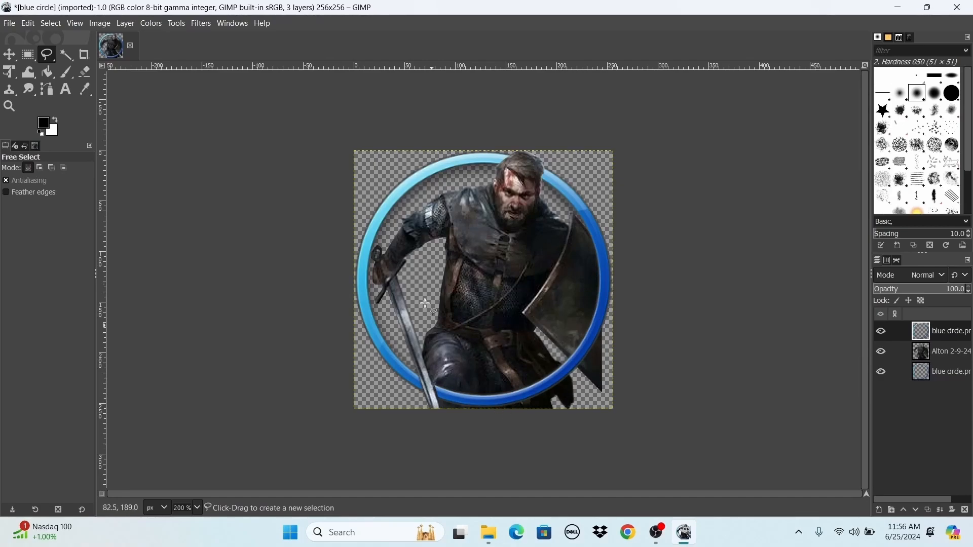
{"action": "mouse_move", "coordinate": [503, 164]}
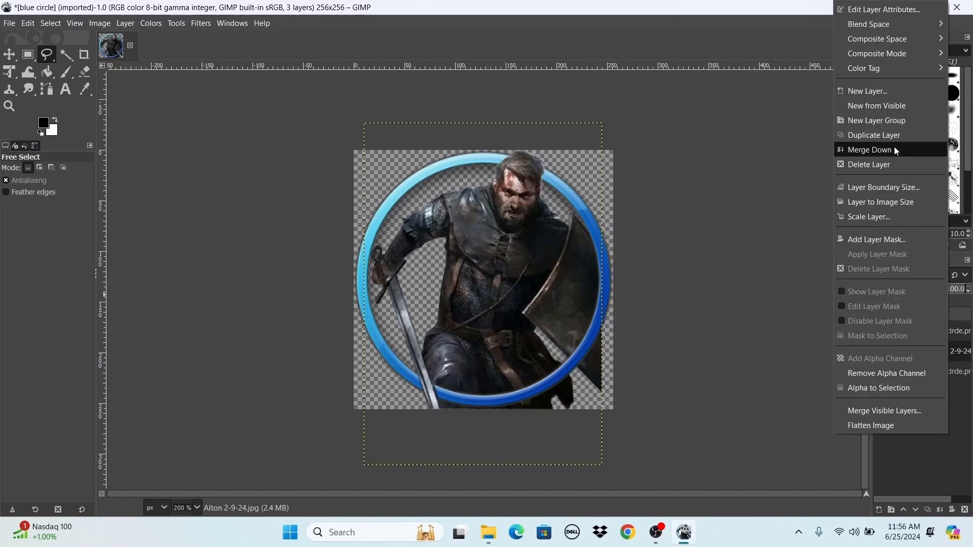
{"action": "left_click", "coordinate": [874, 135]}
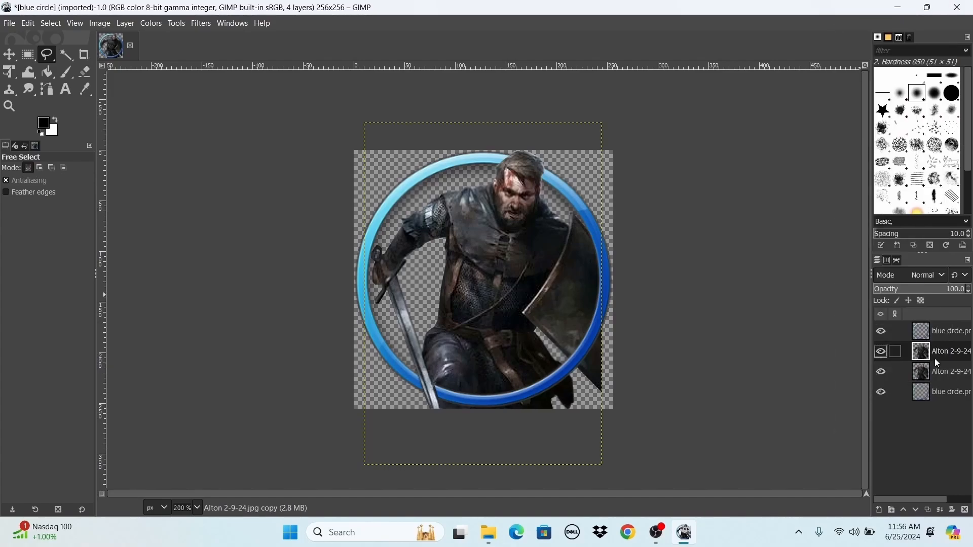
{"action": "left_click", "coordinate": [950, 371]}
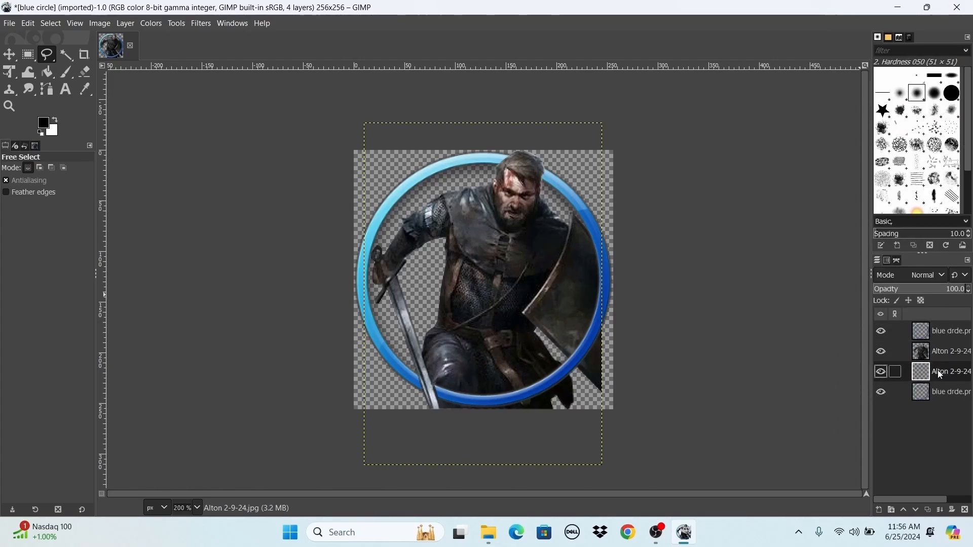
{"action": "right_click", "coordinate": [946, 371]}
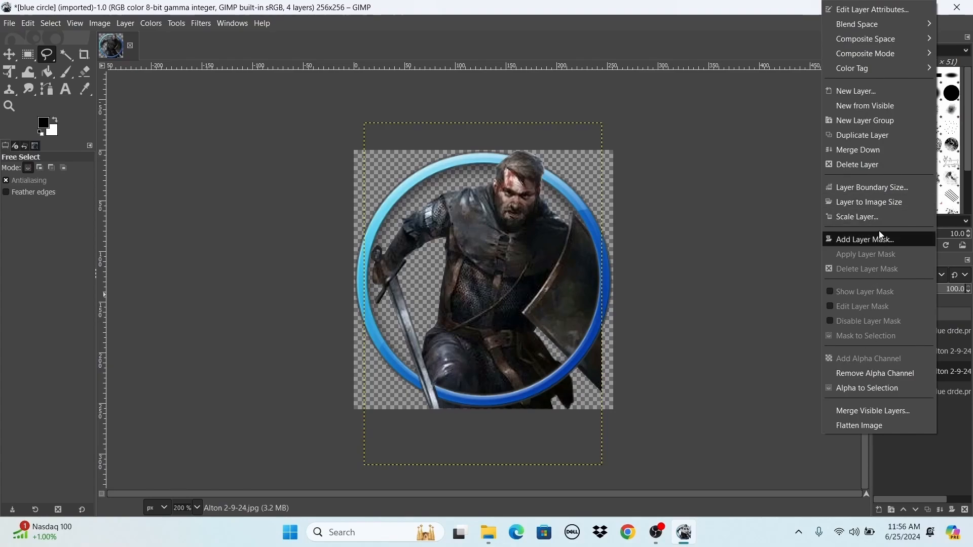
{"action": "left_click", "coordinate": [862, 150]}
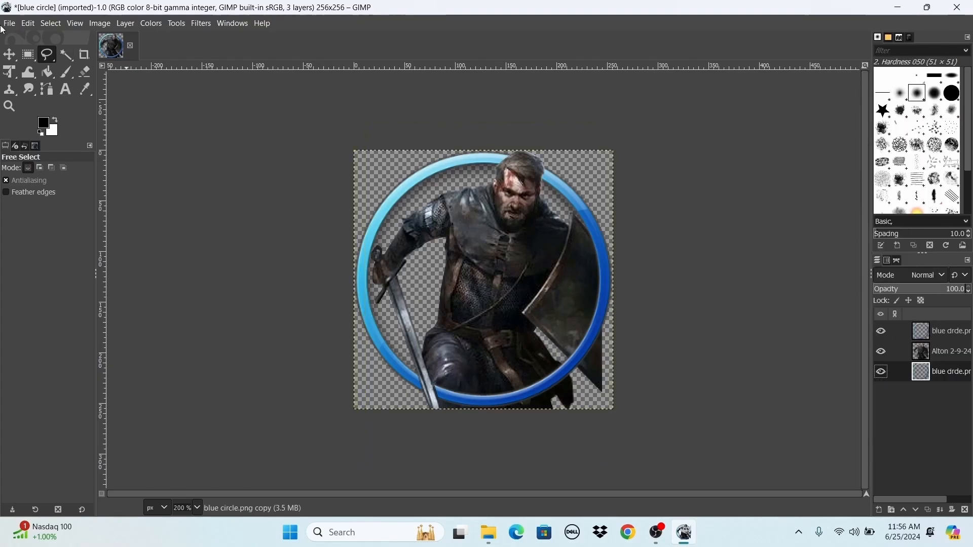
Step: Open Alton 2-9-24.jpg again as a fourth layer filling the ring
{"action": "left_click", "coordinate": [9, 23]}
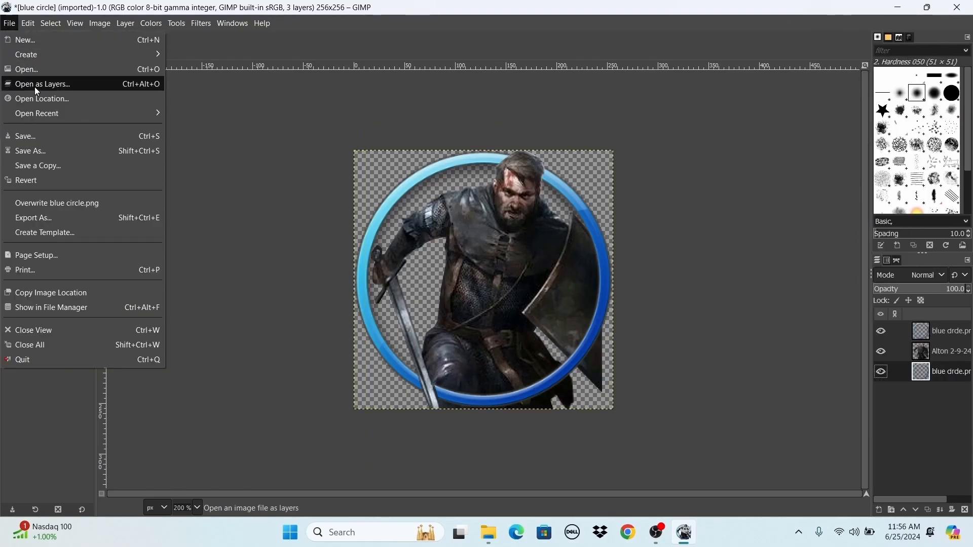
{"action": "mouse_move", "coordinate": [43, 84]}
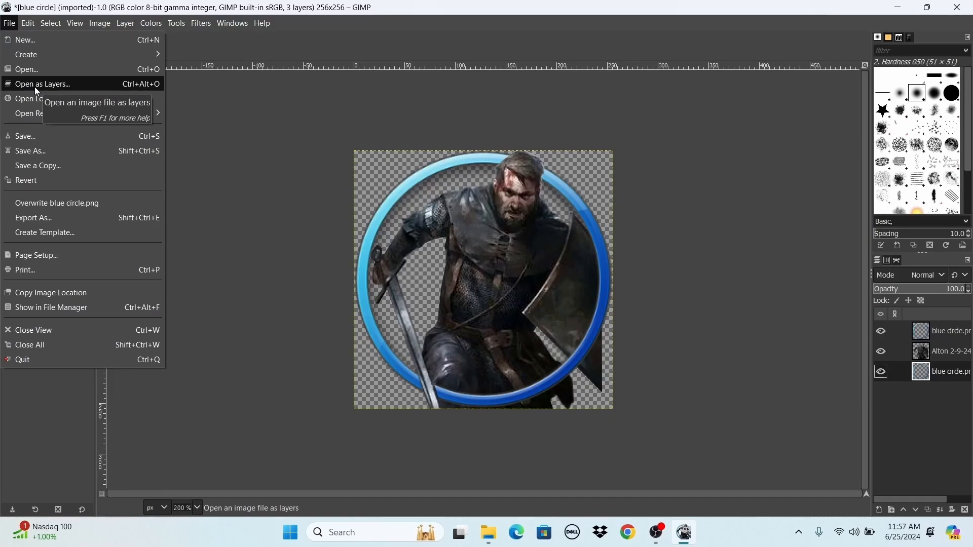
{"action": "left_click", "coordinate": [43, 84]}
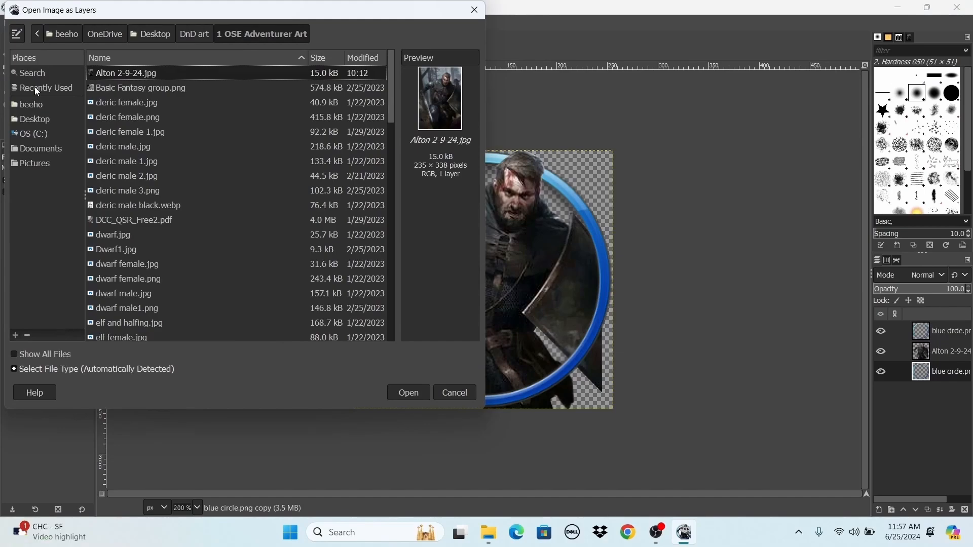
{"action": "left_click", "coordinate": [407, 392]}
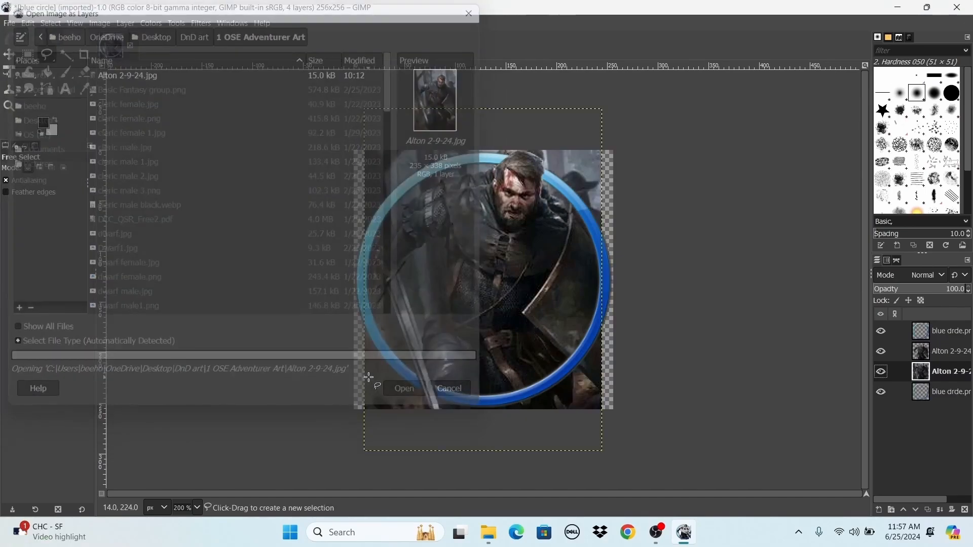
{"action": "left_click", "coordinate": [404, 389]}
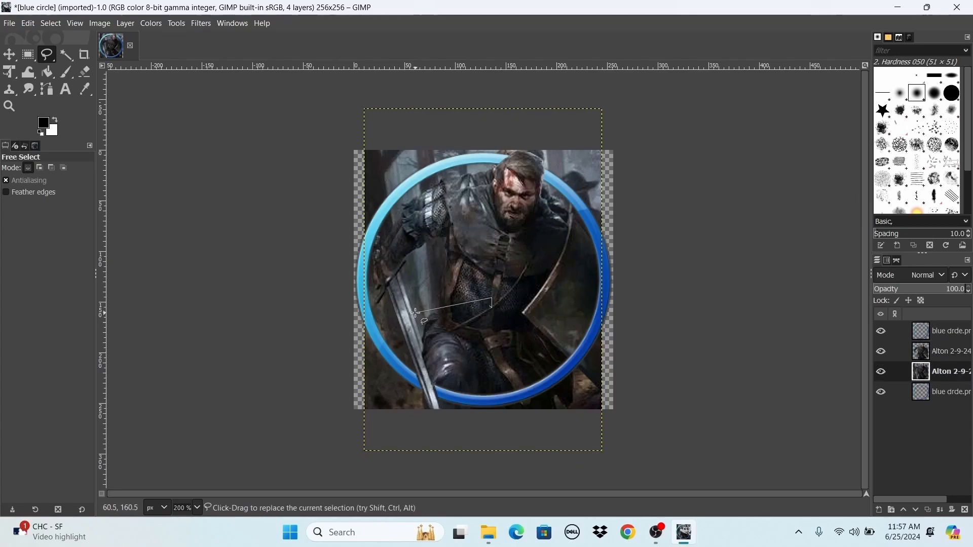
Step: With the Move tool active, reorder the fresh Alton layer to sit just below the top ring
{"action": "left_click", "coordinate": [10, 55]}
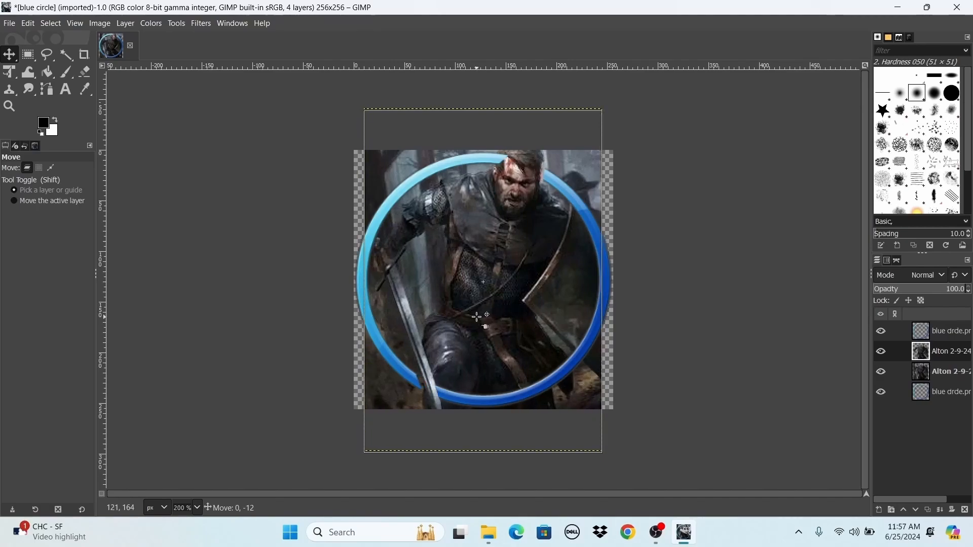
{"action": "left_click", "coordinate": [950, 371]}
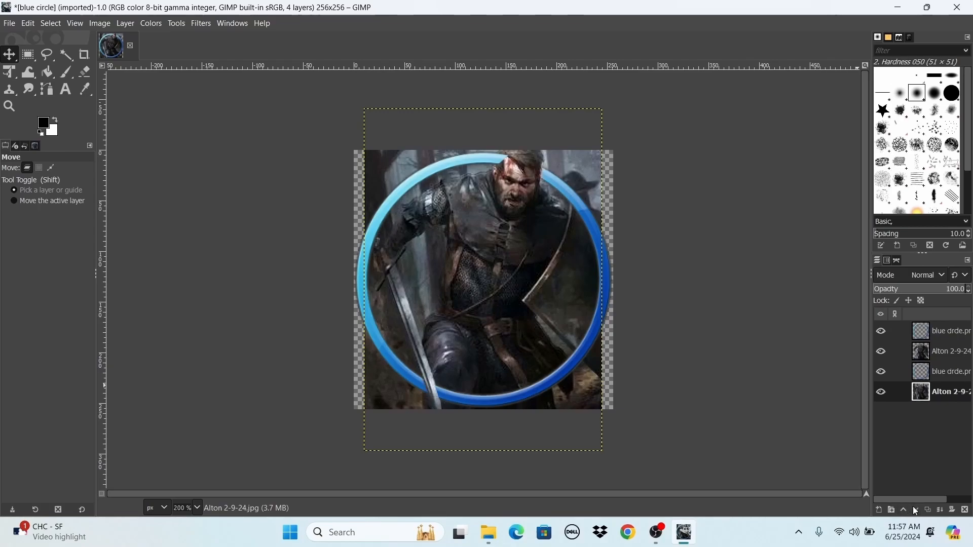
{"action": "left_click", "coordinate": [903, 510]}
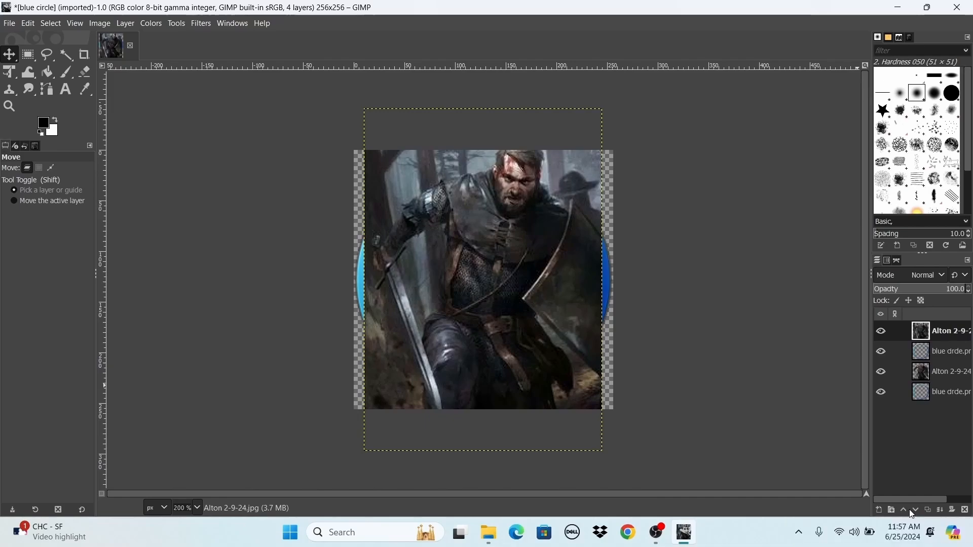
{"action": "left_click", "coordinate": [914, 510]}
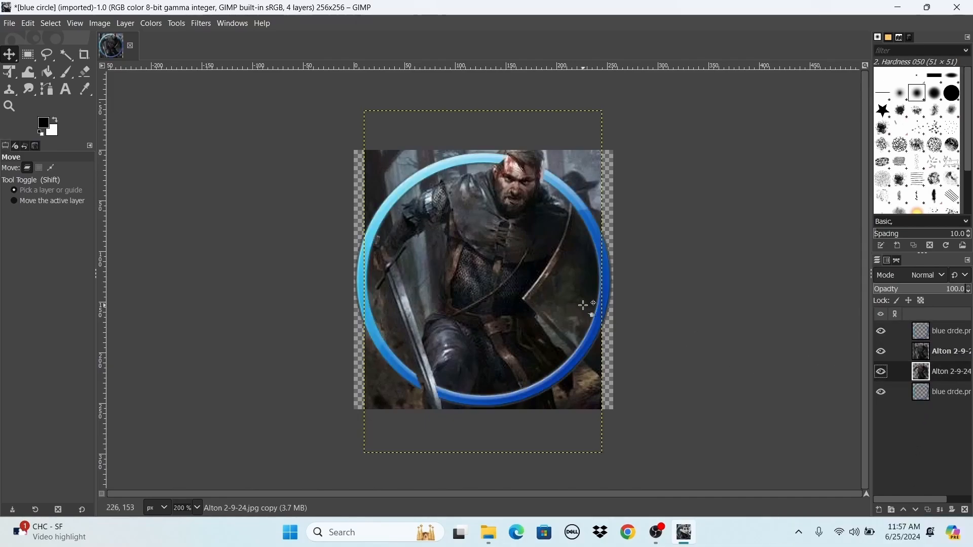
Step: Drag the Alton layer a few pixels until it aligns with the cut-out fighter
{"action": "left_click_drag", "start_coordinate": [584, 304], "coordinate": [506, 295]}
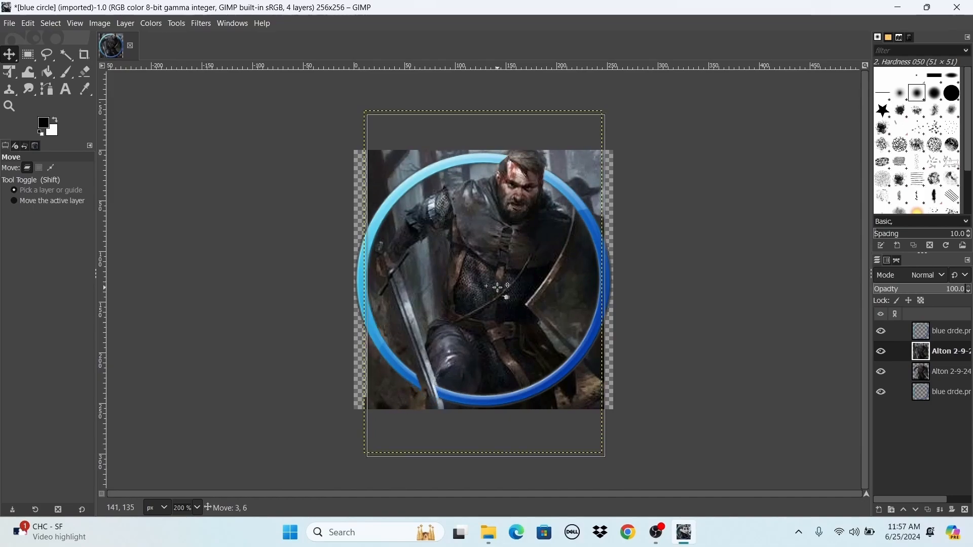
{"action": "left_click_drag", "start_coordinate": [497, 286], "coordinate": [494, 290]}
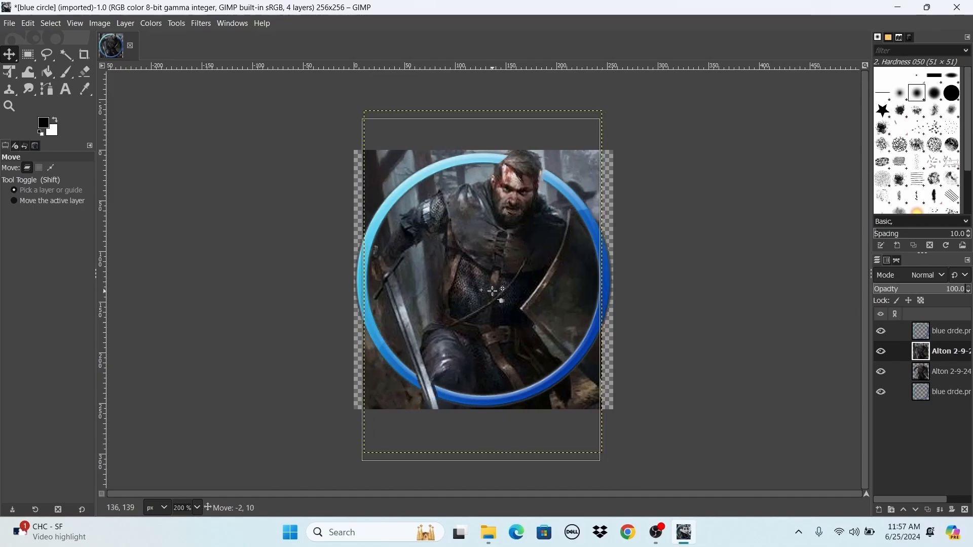
{"action": "left_click_drag", "start_coordinate": [480, 289], "coordinate": [496, 289]}
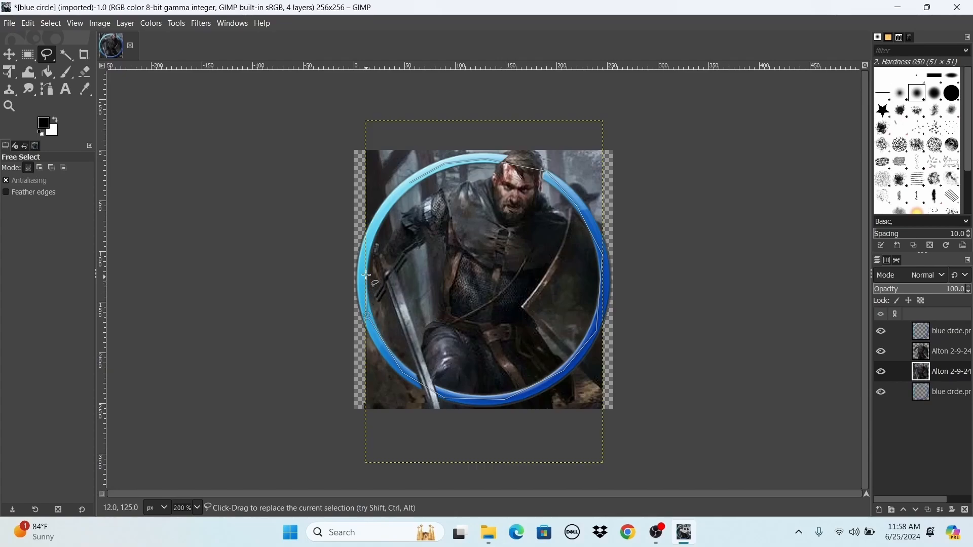
{"action": "mouse_move", "coordinate": [409, 184]}
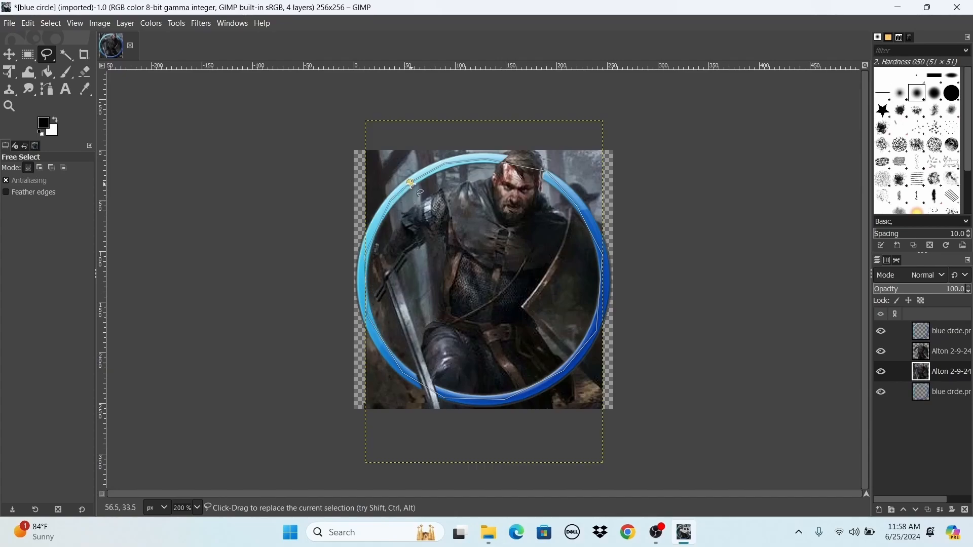
Step: Close the ring-tracing selection, invert it and clear the outside corners to transparency
{"action": "left_click", "coordinate": [50, 23]}
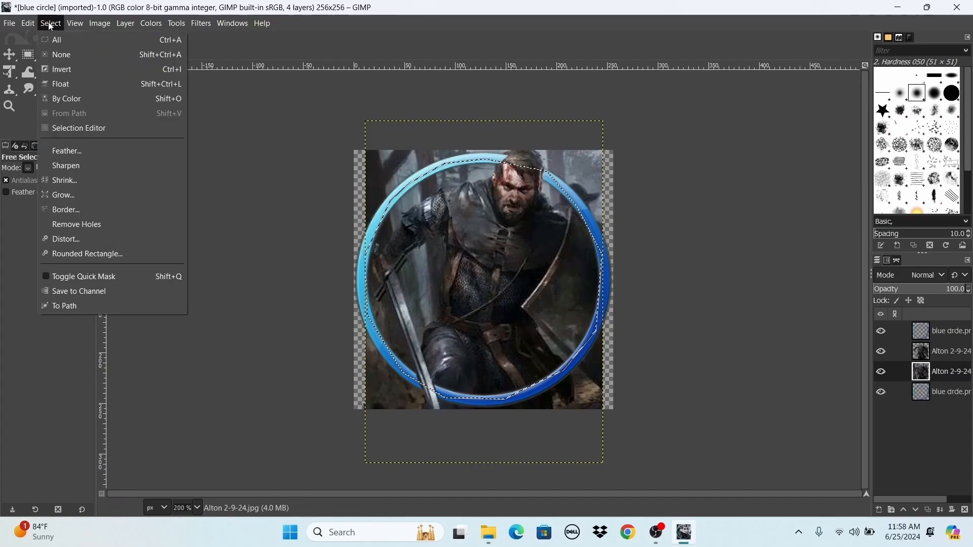
{"action": "left_click", "coordinate": [62, 69]}
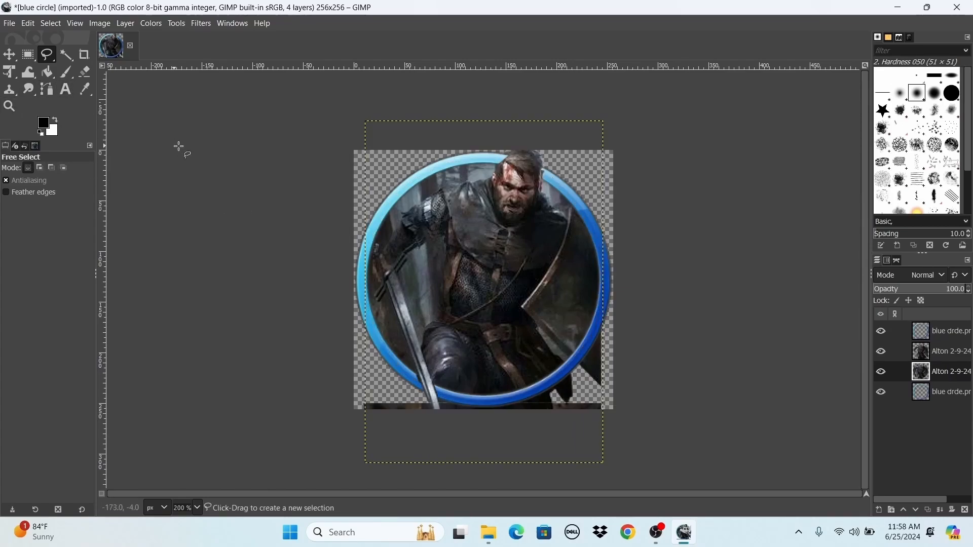
{"action": "mouse_move", "coordinate": [761, 342]}
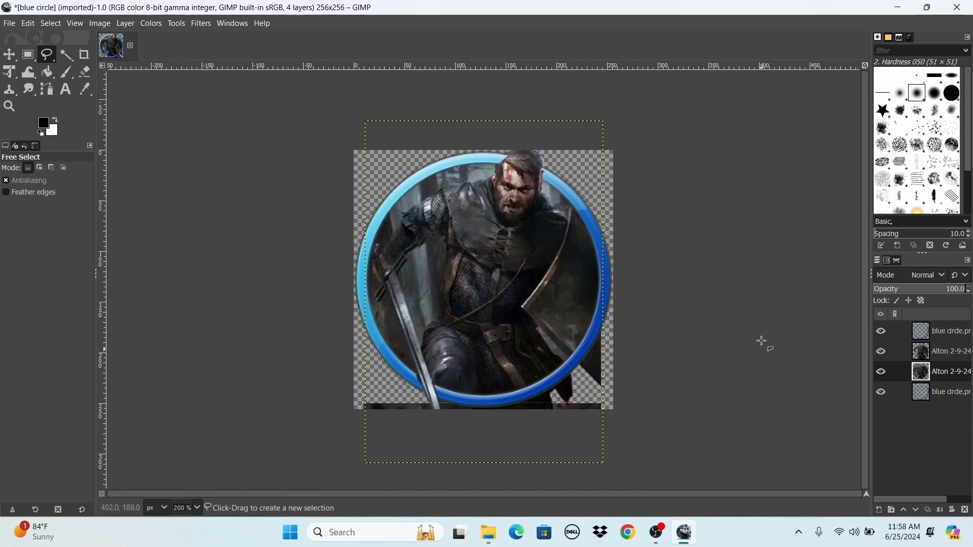
{"action": "left_click", "coordinate": [9, 54]}
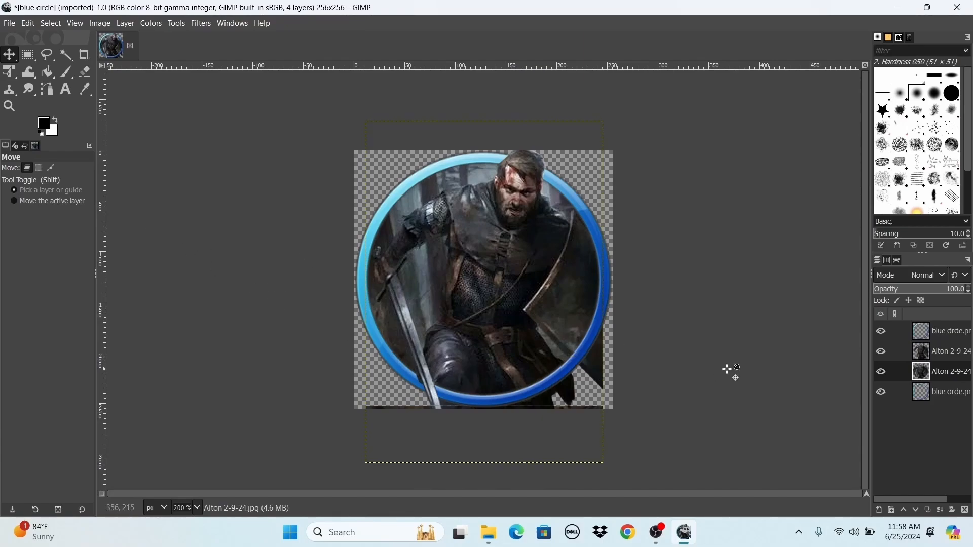
Step: Nudge the top fighter copy, then lasso and delete the stray strip below the ring
{"action": "left_click", "coordinate": [950, 350]}
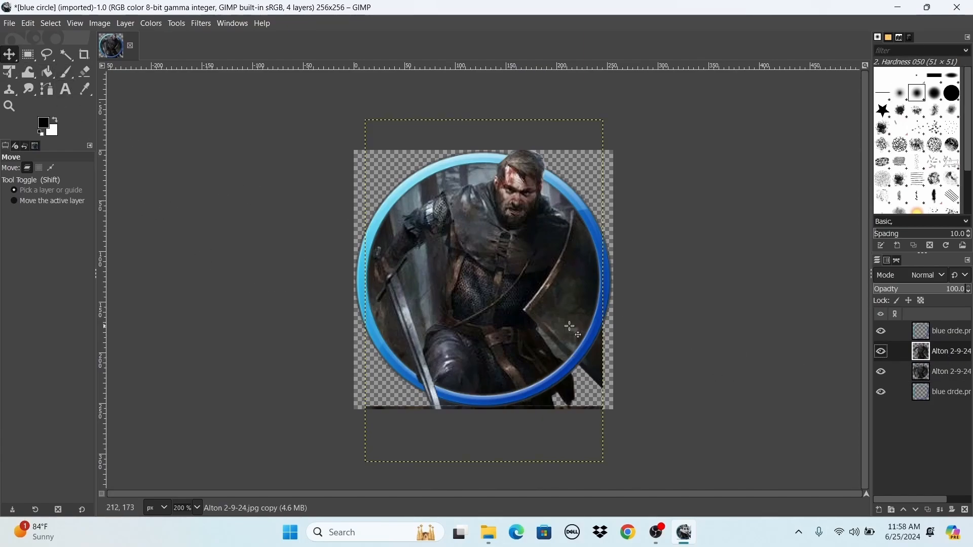
{"action": "left_click_drag", "start_coordinate": [569, 326], "coordinate": [587, 338]}
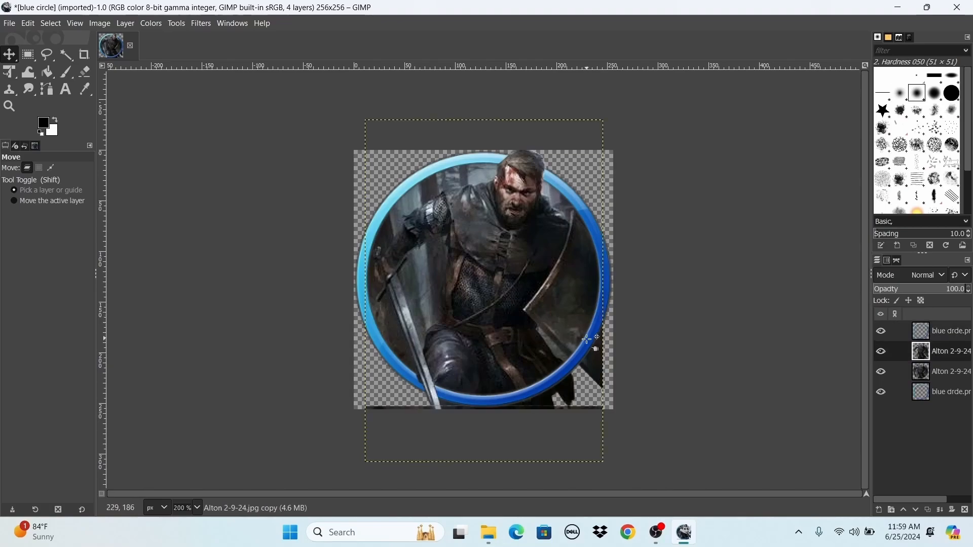
{"action": "left_click", "coordinate": [47, 55]}
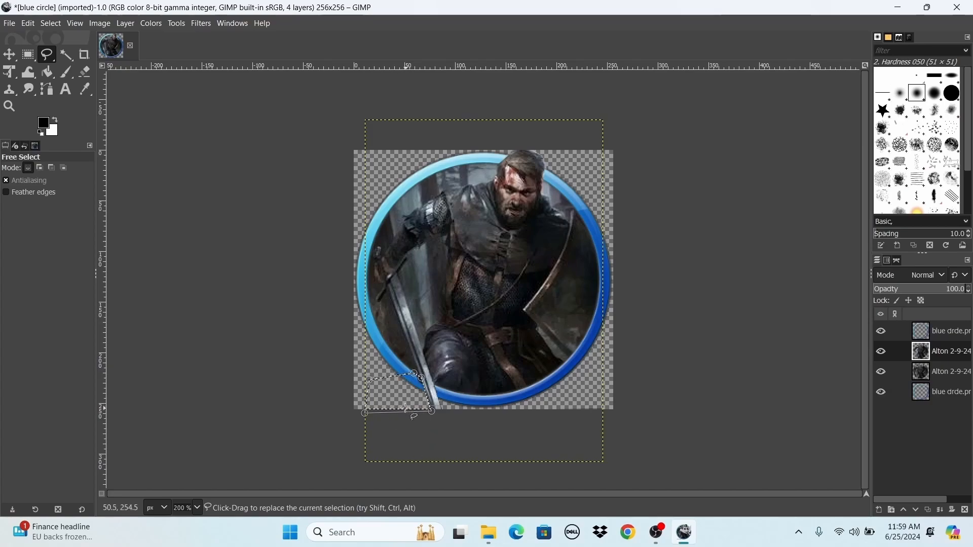
{"action": "left_click", "coordinate": [9, 55]}
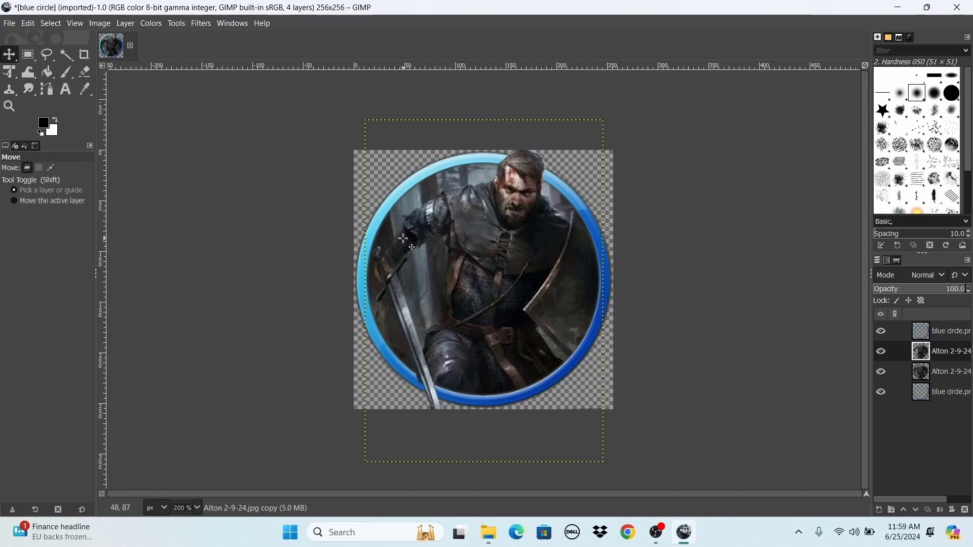
{"action": "mouse_move", "coordinate": [413, 242]}
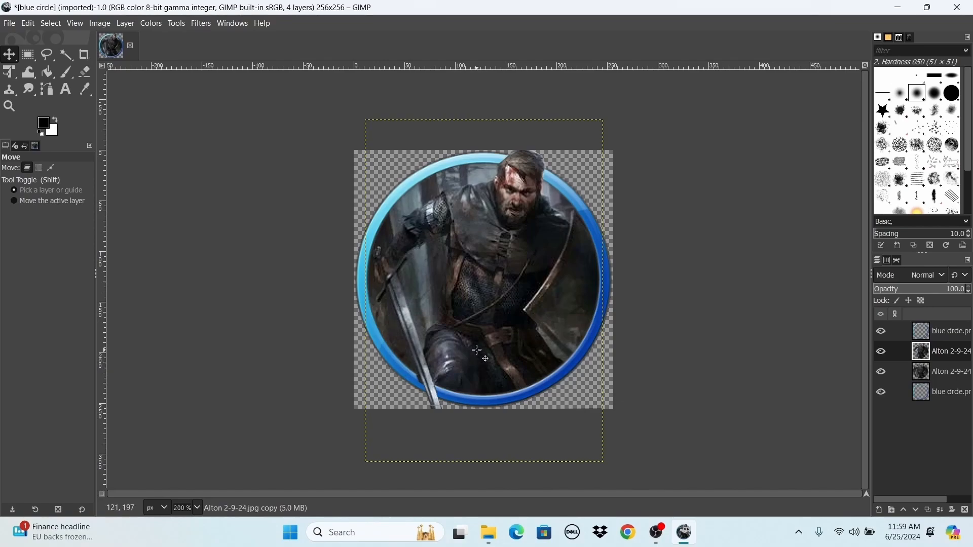
Step: Activate the lower fighter layer and lasso its leftover scraps for deletion
{"action": "left_click", "coordinate": [881, 371]}
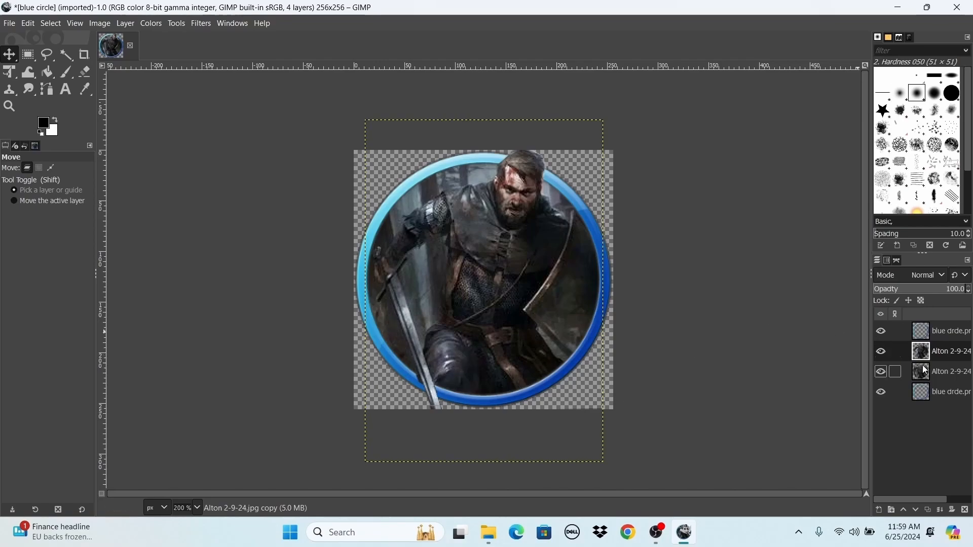
{"action": "left_click", "coordinate": [880, 371]}
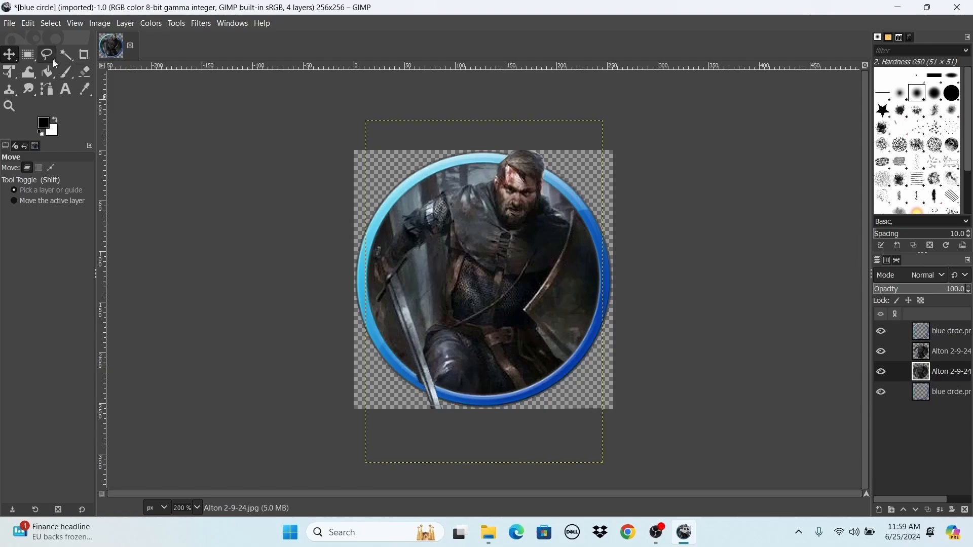
{"action": "left_click", "coordinate": [46, 55]}
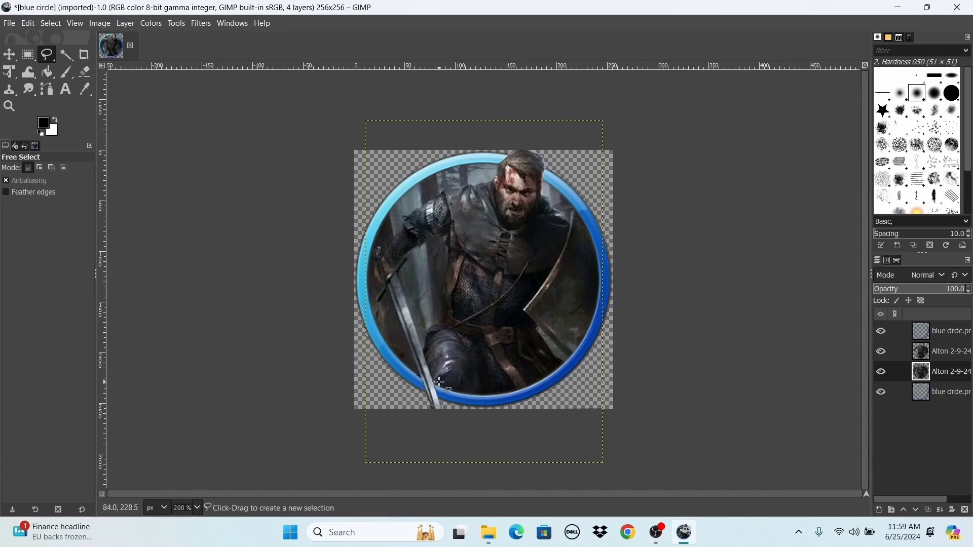
{"action": "mouse_move", "coordinate": [532, 281]}
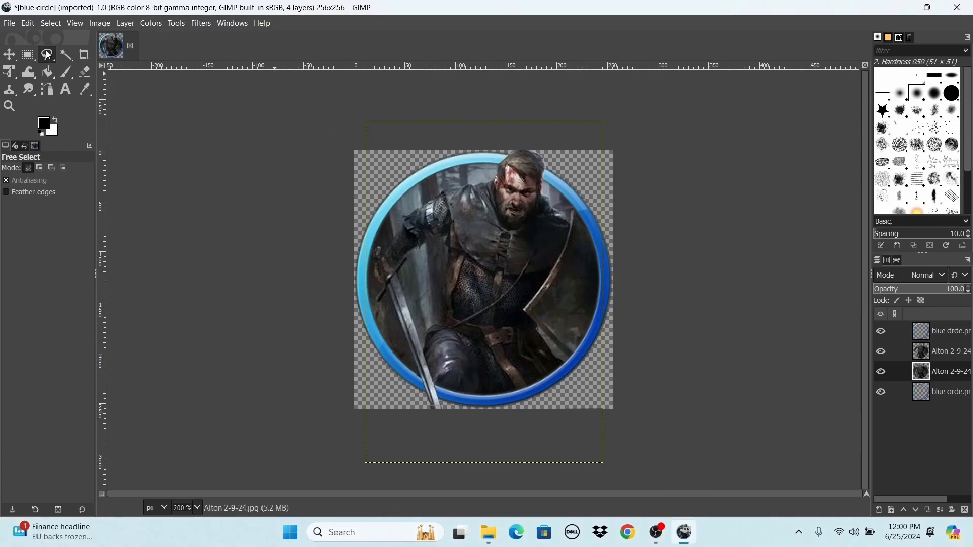
Step: Save the project as 'Alton token' XCF in the Token art folder
{"action": "left_click", "coordinate": [9, 23]}
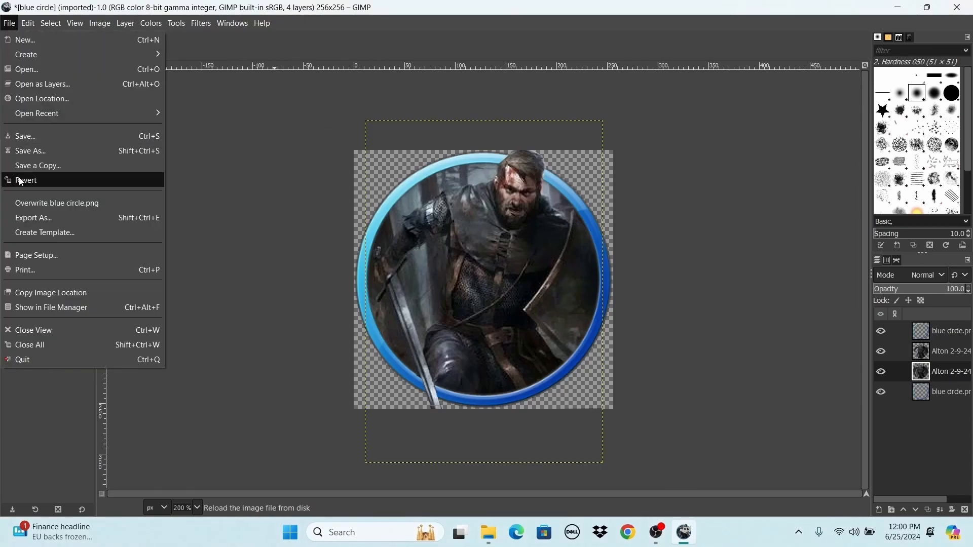
{"action": "left_click", "coordinate": [30, 150]}
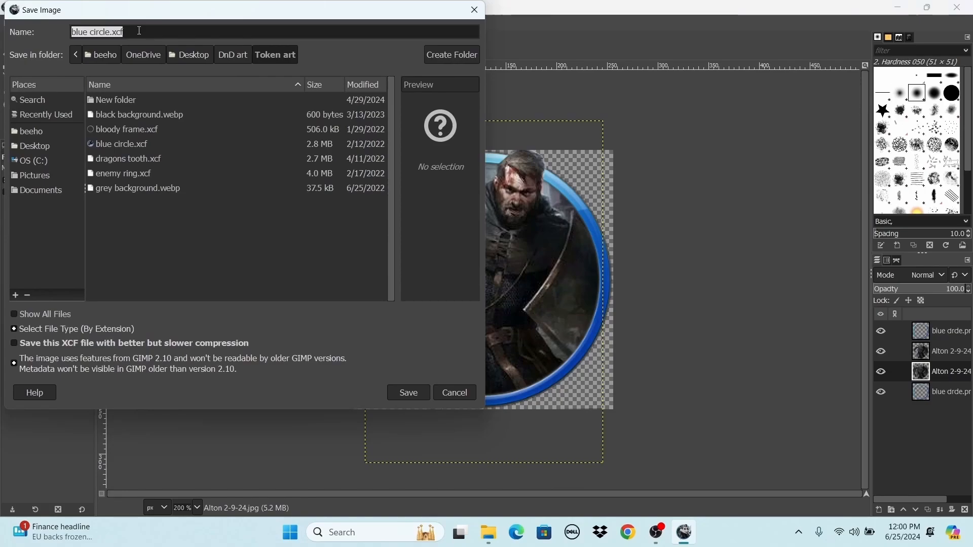
{"action": "type", "text": "Alton"}
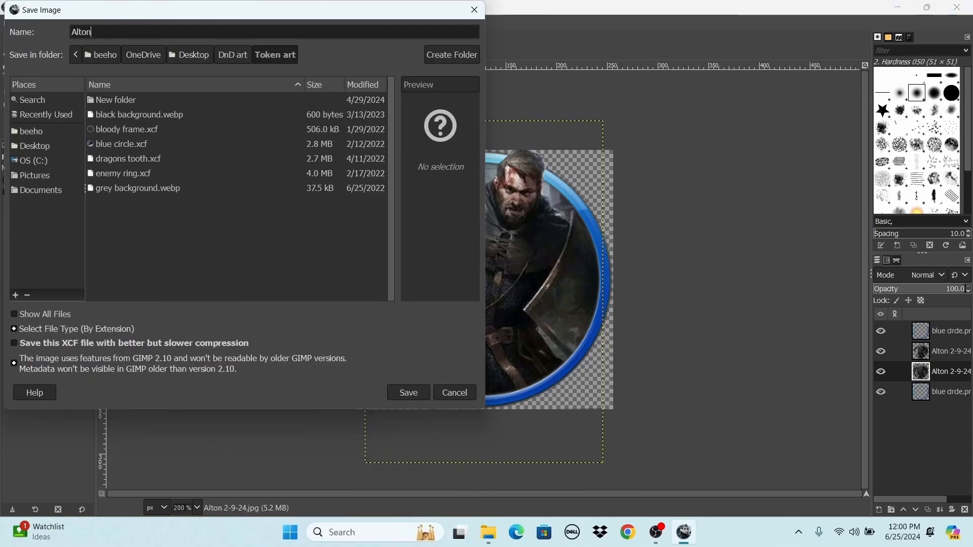
{"action": "type", "text": "token"}
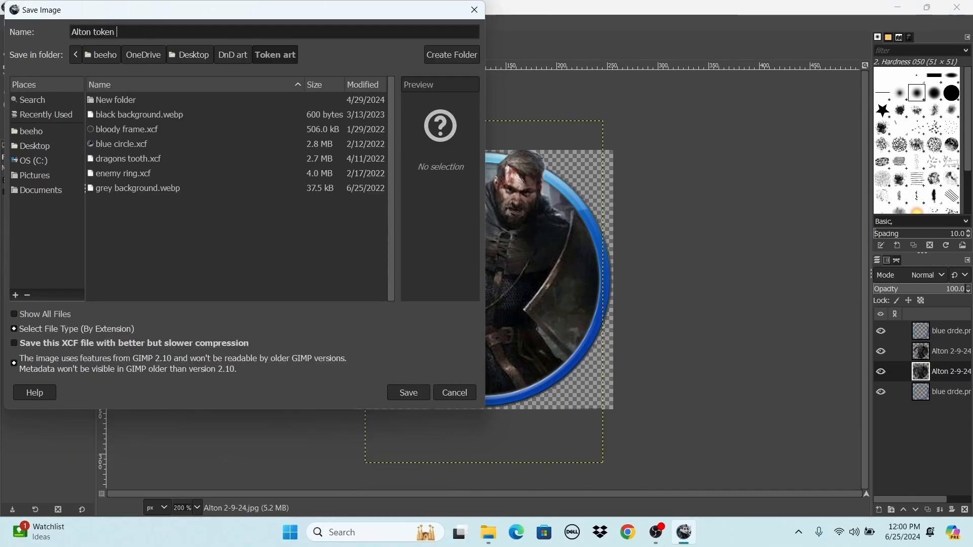
{"action": "left_click", "coordinate": [408, 393]}
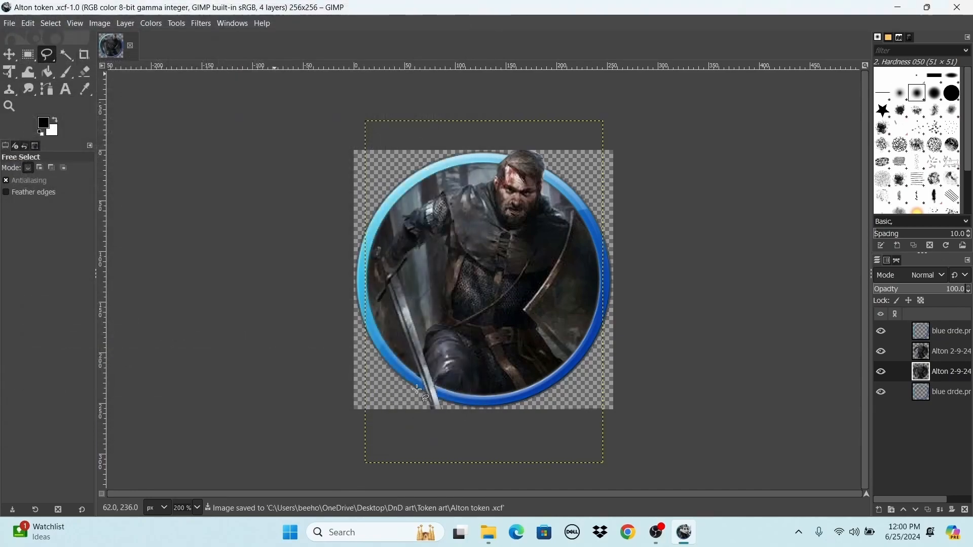
{"action": "left_click", "coordinate": [9, 23]}
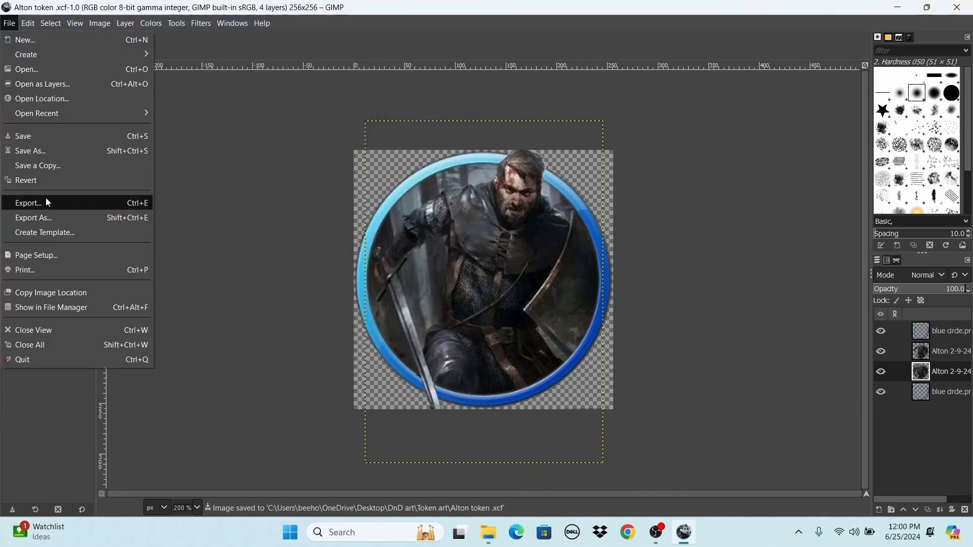
Step: Export 'Alton token' as PNG into the 1 OSE Adventurer tokens folder under DnD art
{"action": "left_click", "coordinate": [28, 202]}
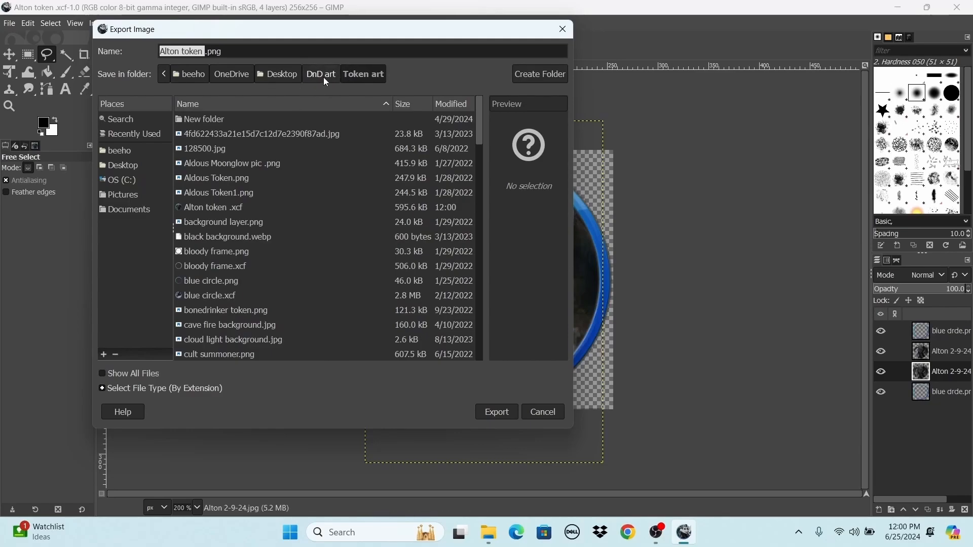
{"action": "left_click", "coordinate": [321, 74]}
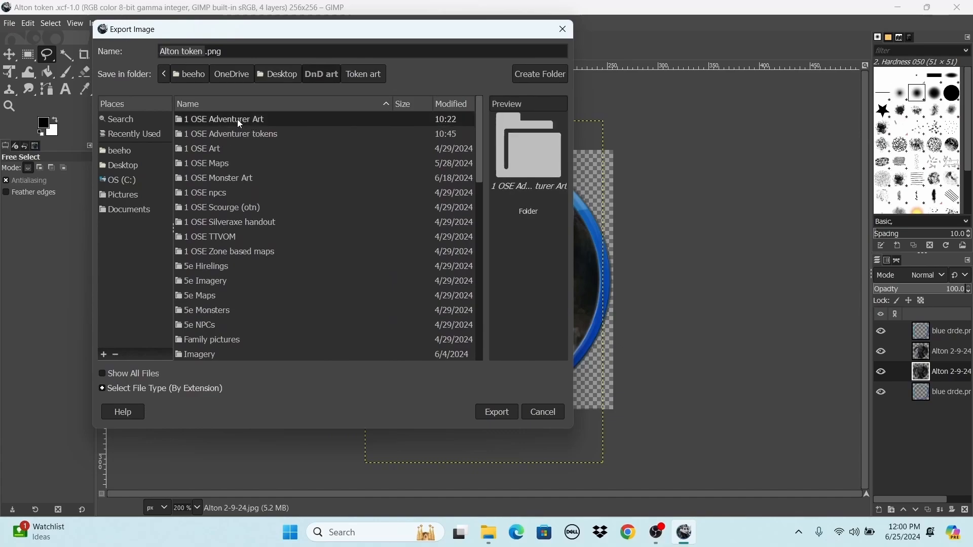
{"action": "double_click", "coordinate": [231, 134]}
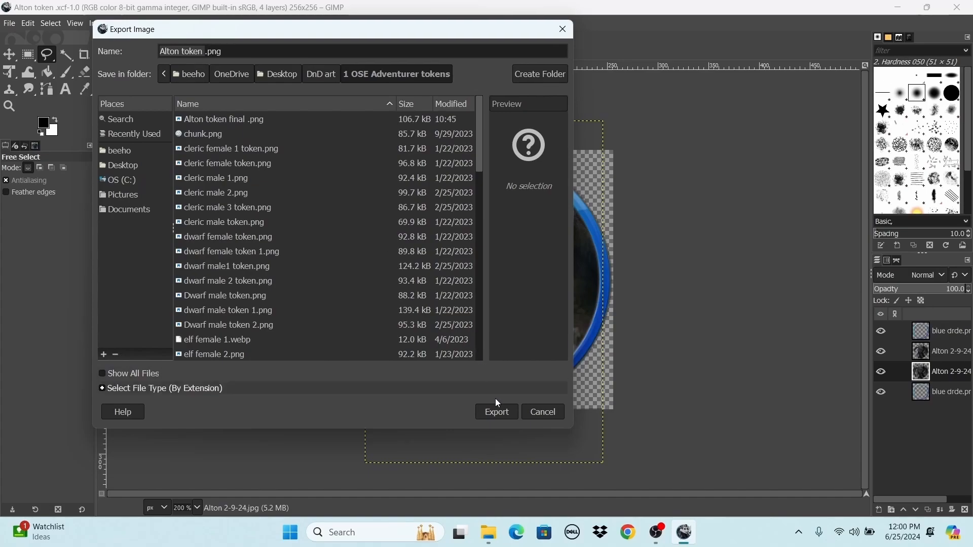
{"action": "left_click", "coordinate": [495, 411]}
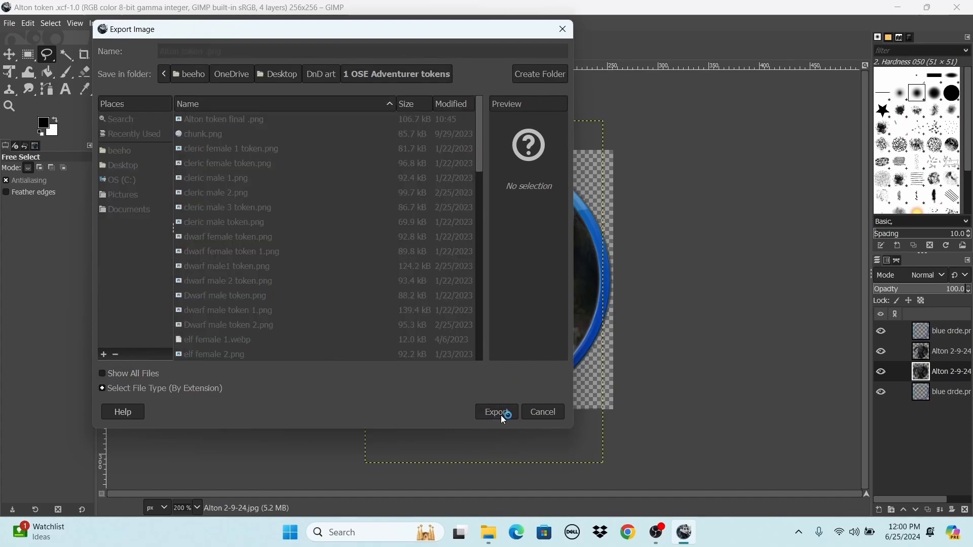
{"action": "left_click", "coordinate": [496, 412]}
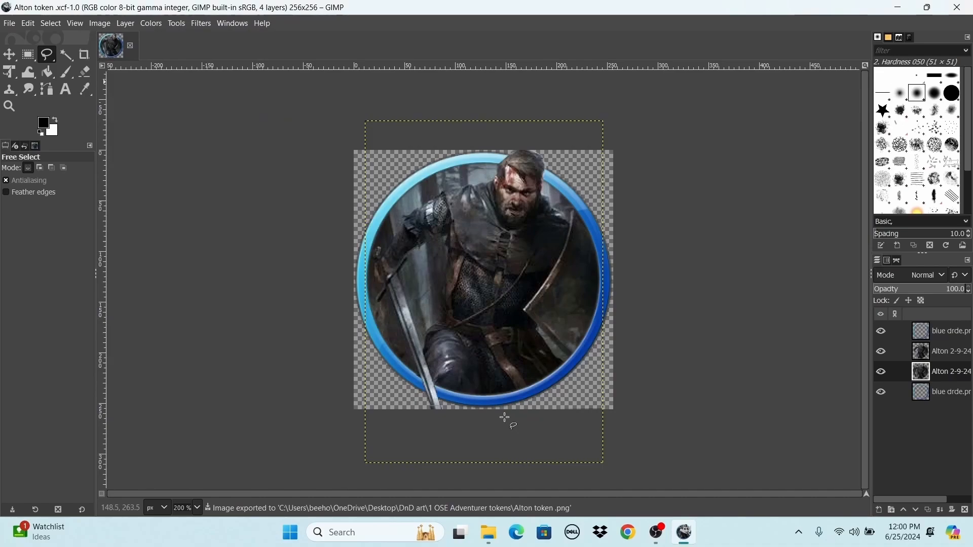
{"action": "mouse_move", "coordinate": [380, 206]}
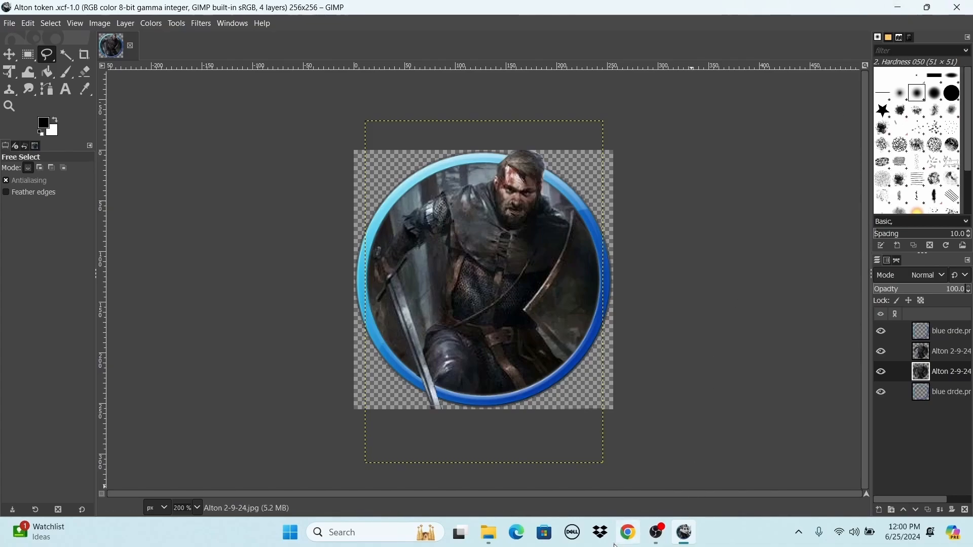
{"action": "mouse_move", "coordinate": [625, 539]}
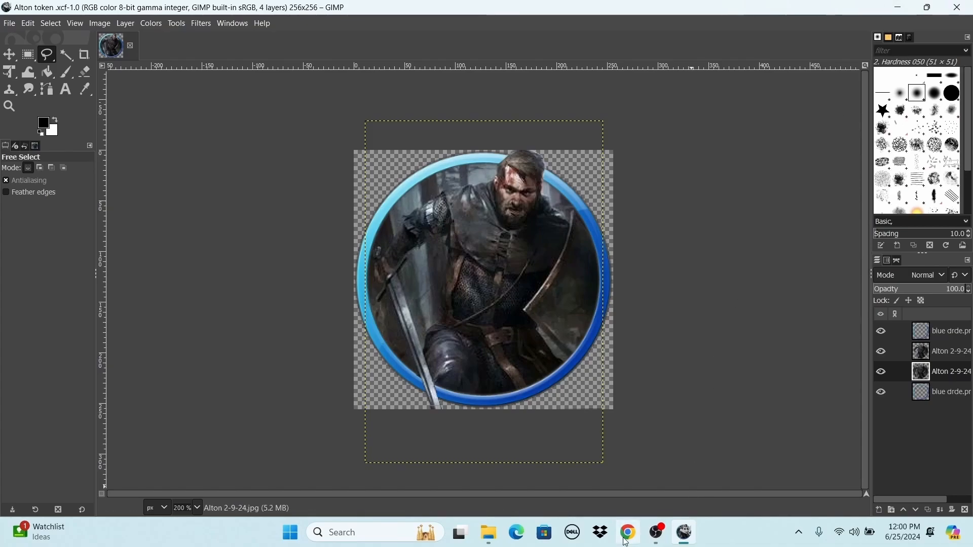
{"action": "left_click", "coordinate": [653, 532]}
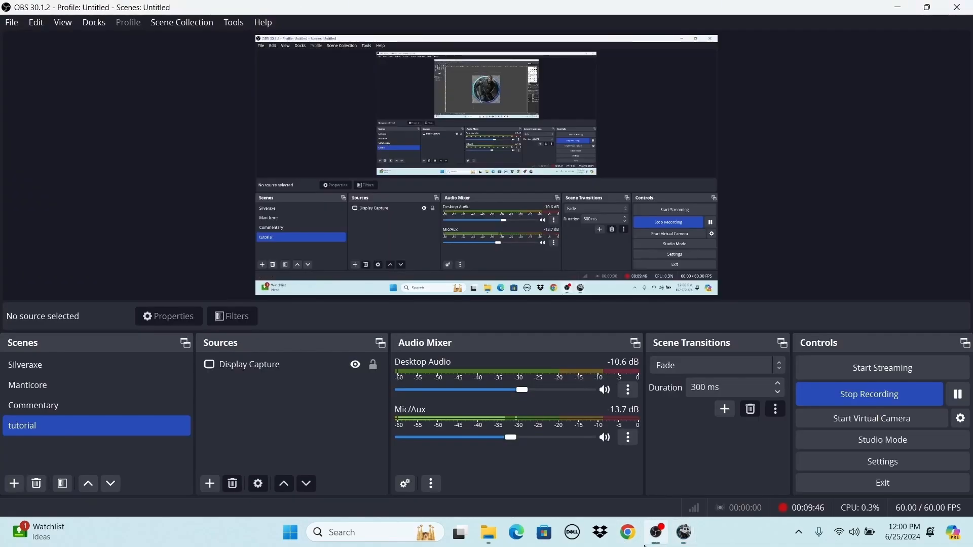